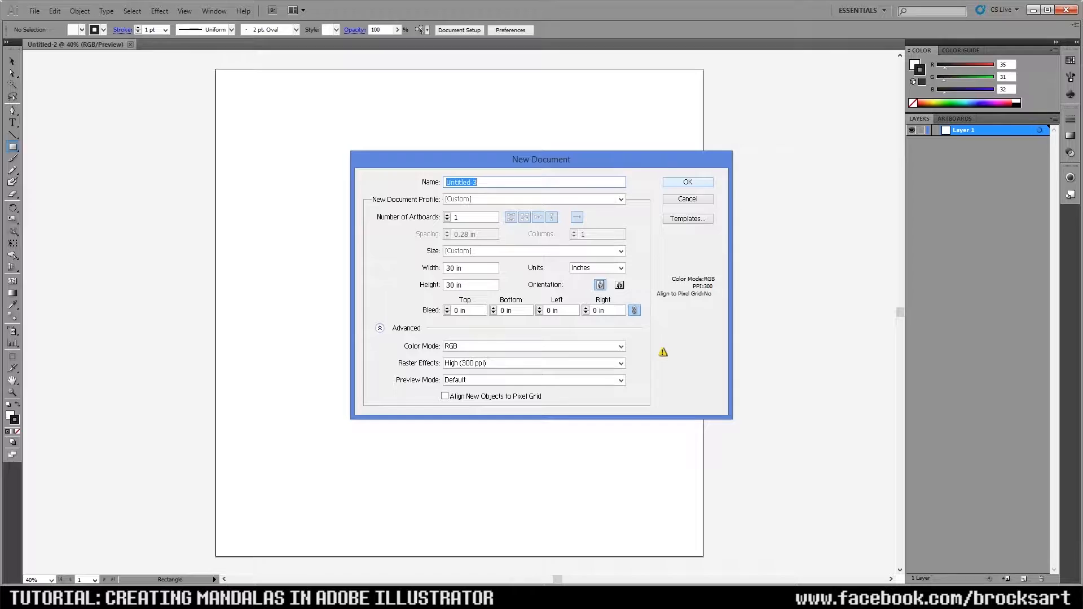
Confirm the 30 × 30 in document and draw a small square near the page centre, then deselect it
left_click(688, 182)
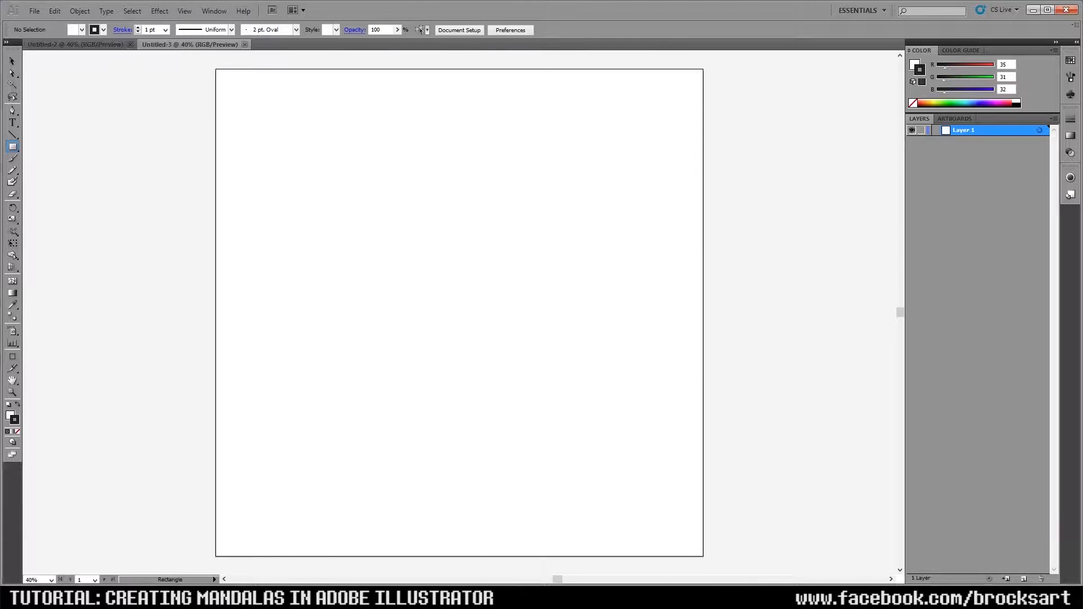
left_click(10, 75)
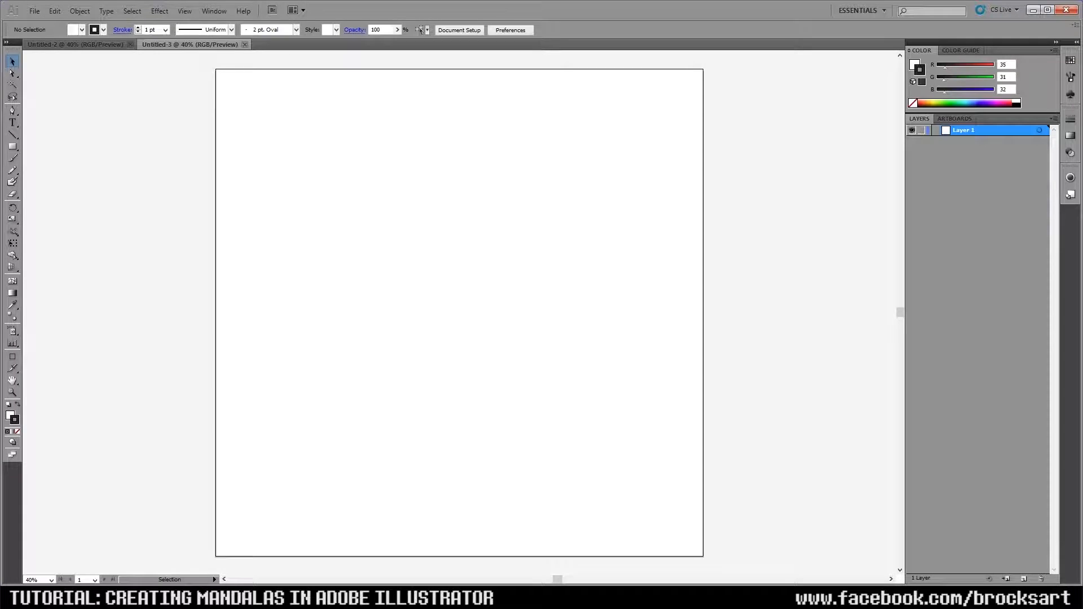
left_click(11, 151)
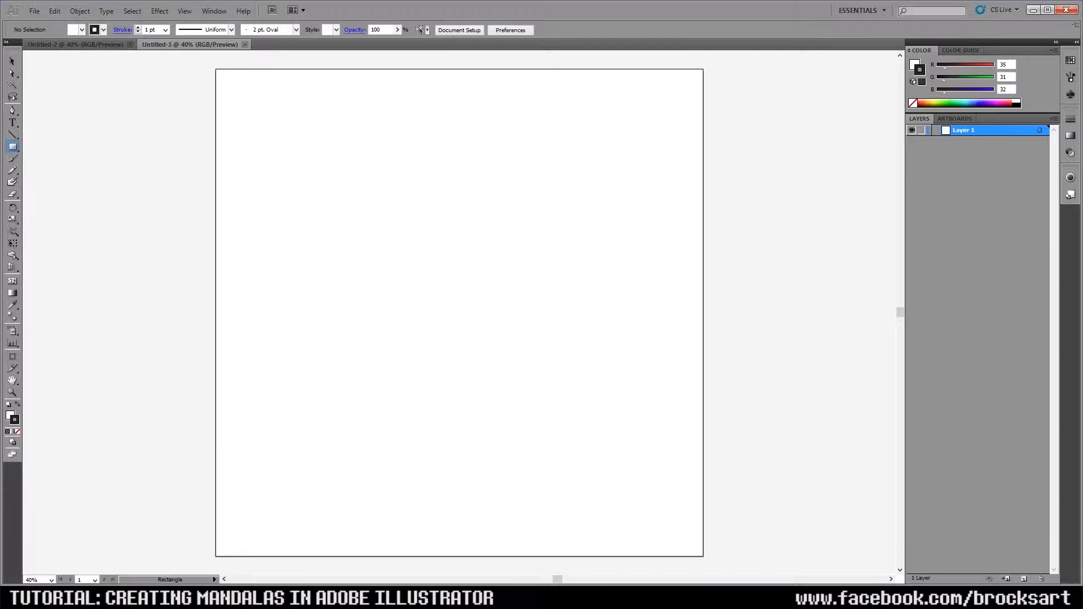
left_click_drag(405, 264, 530, 407)
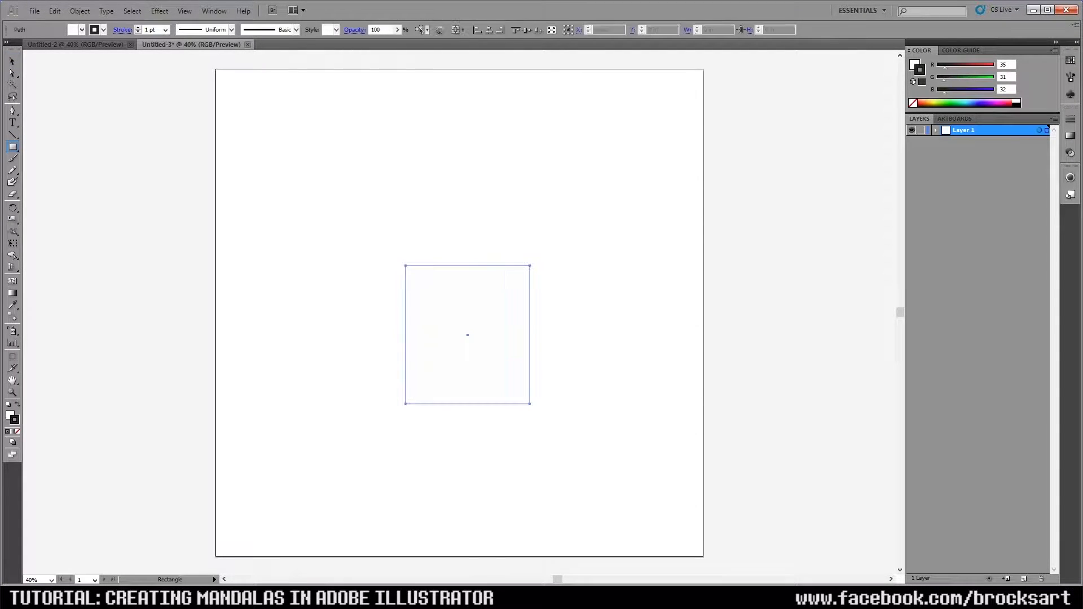
left_click(10, 61)
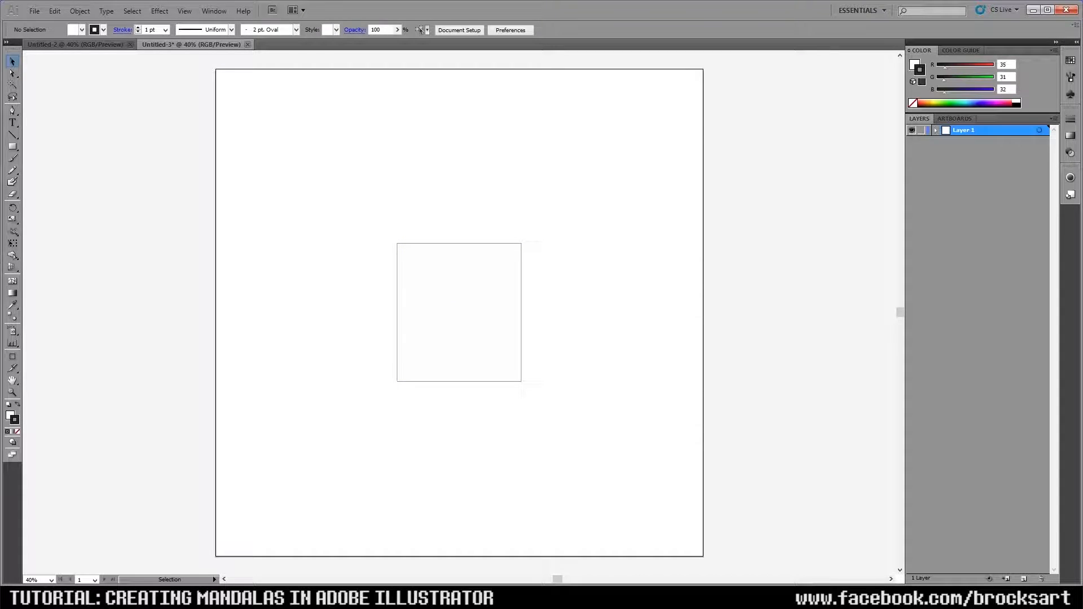
Delete the small square and set new shapes to no fill with a black stroke
left_click(457, 312)
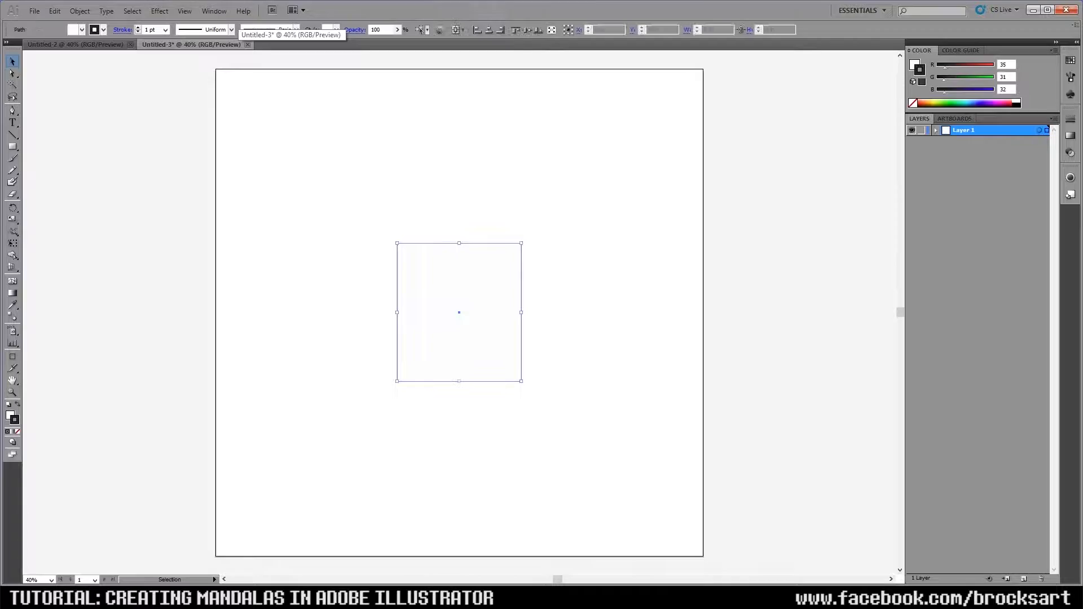
left_click(183, 11)
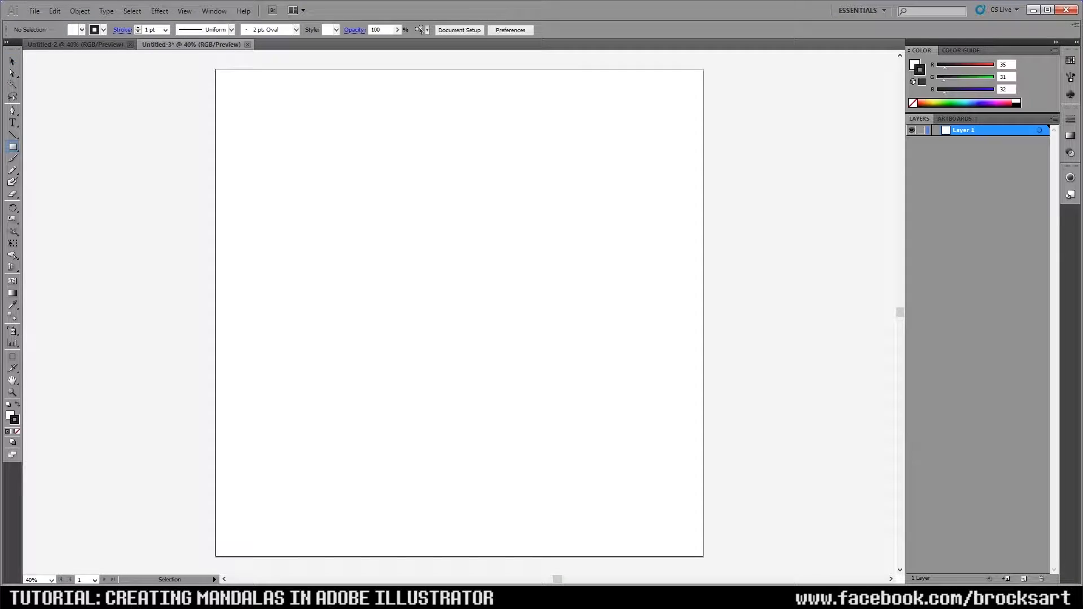
left_click(11, 148)
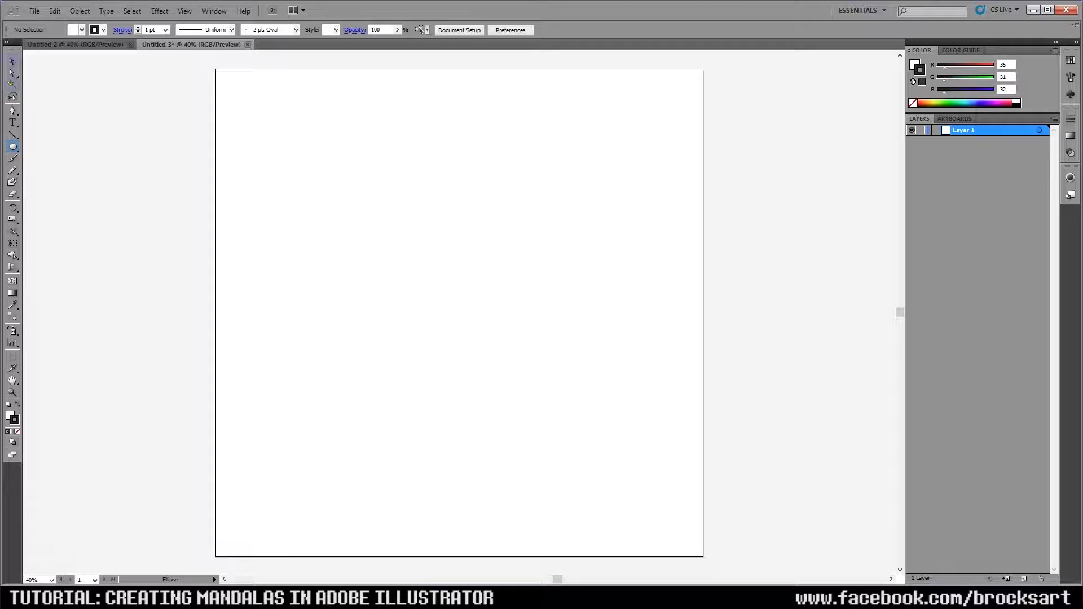
mouse_move(9, 61)
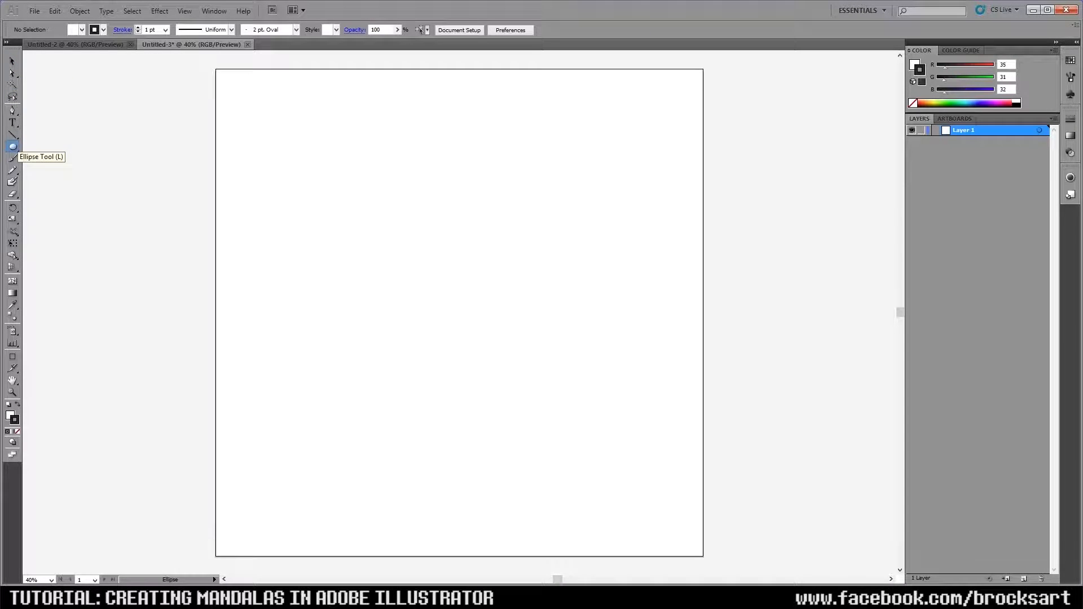
left_click(11, 148)
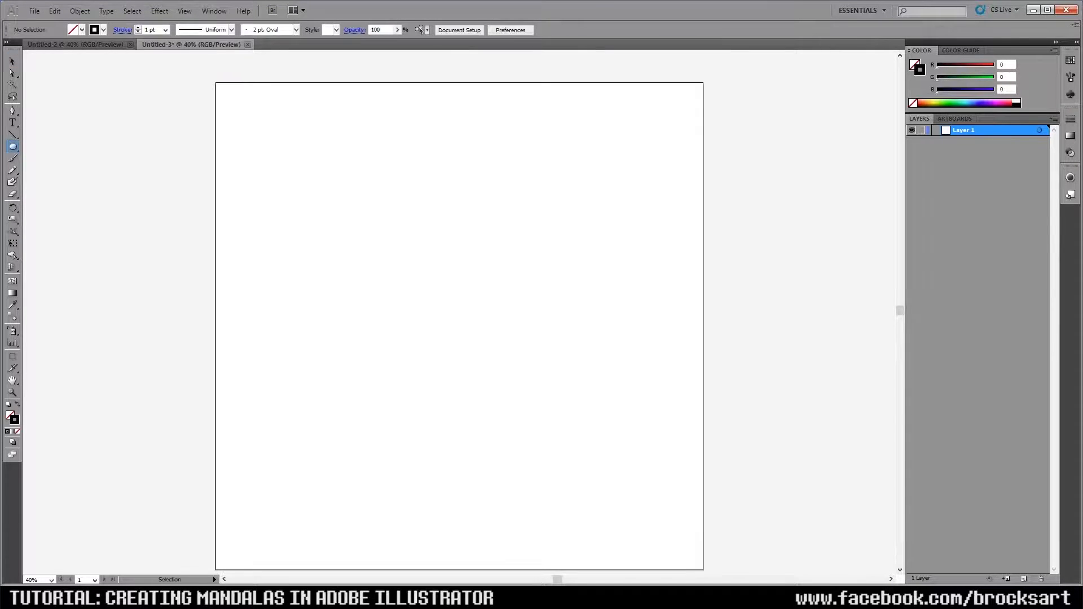
Draw a 20-inch centred square, add a small circle in its upper left, and select both together
left_click(11, 147)
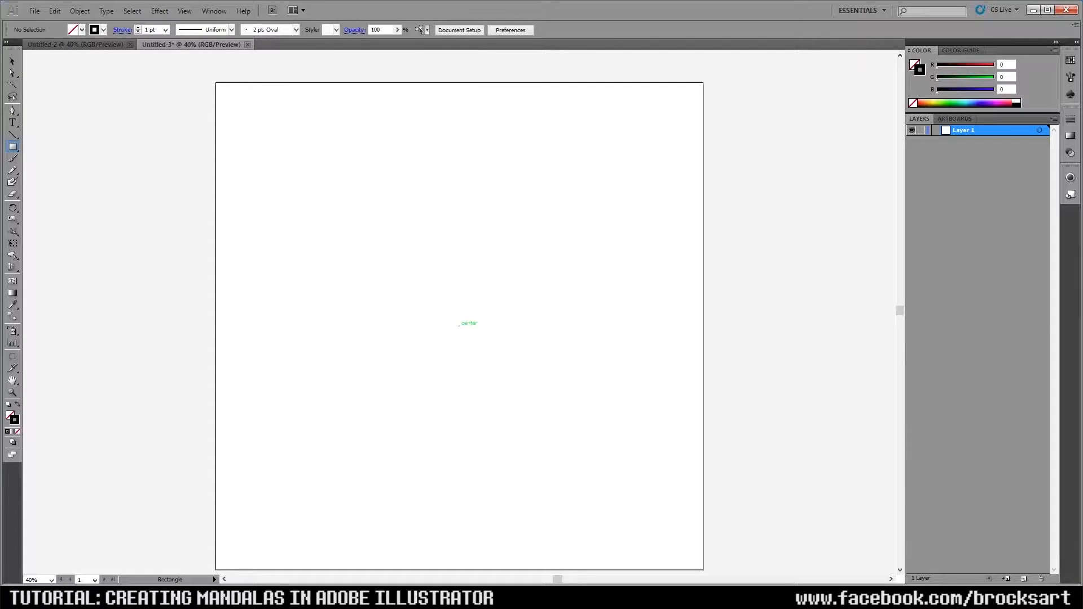
left_click_drag(297, 164, 620, 488)
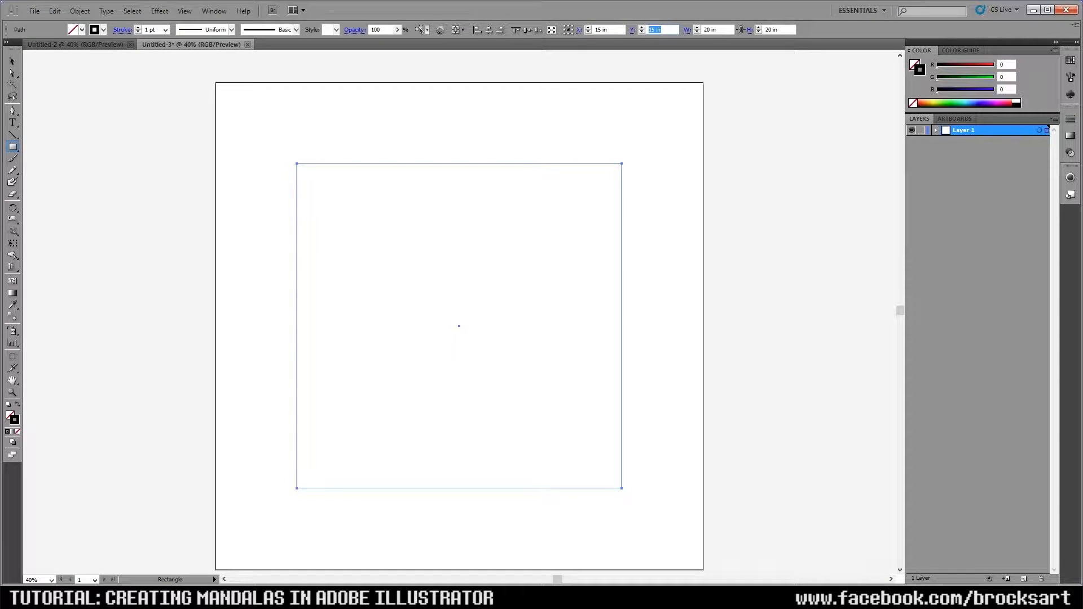
left_click(11, 148)
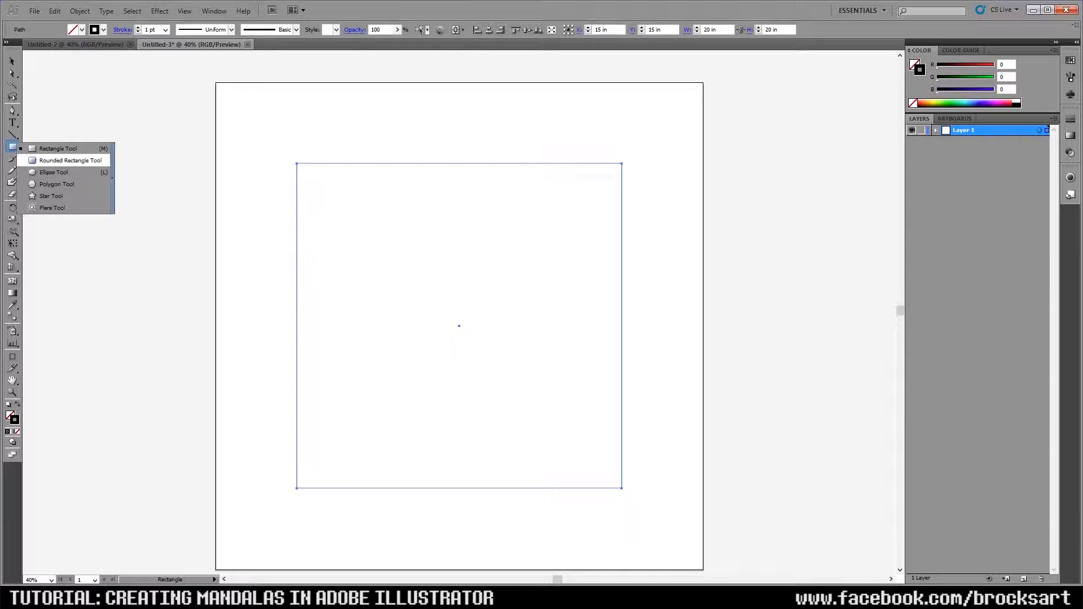
left_click(53, 172)
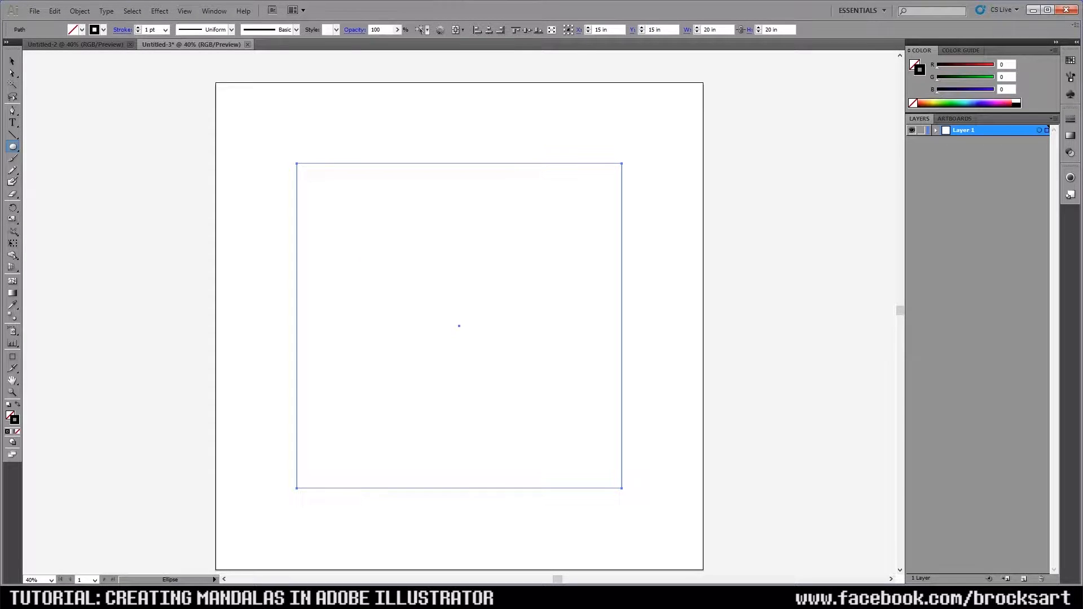
left_click_drag(359, 232, 424, 294)
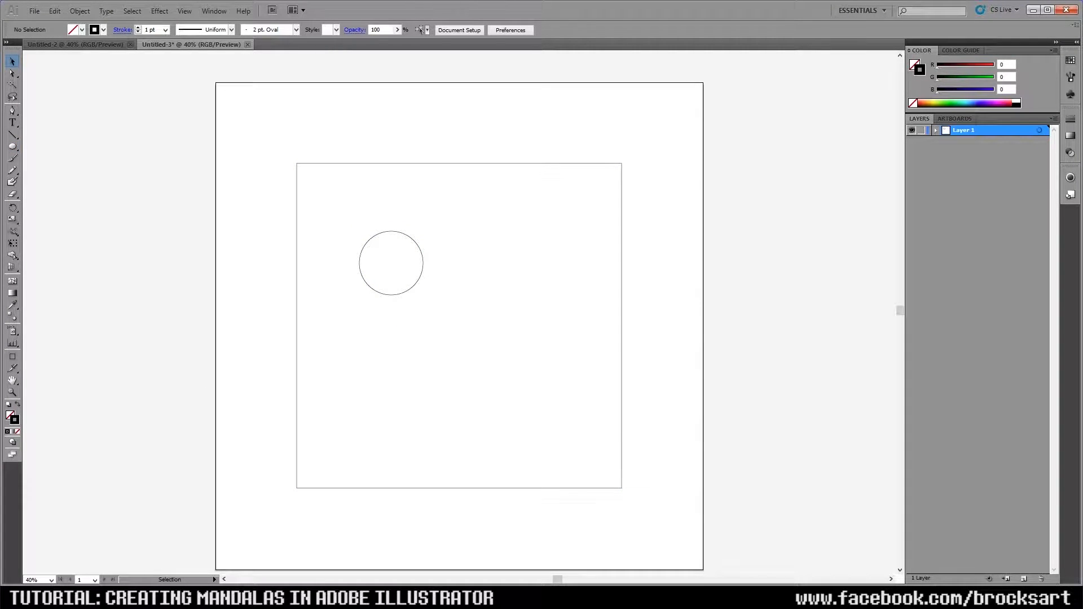
left_click(389, 262)
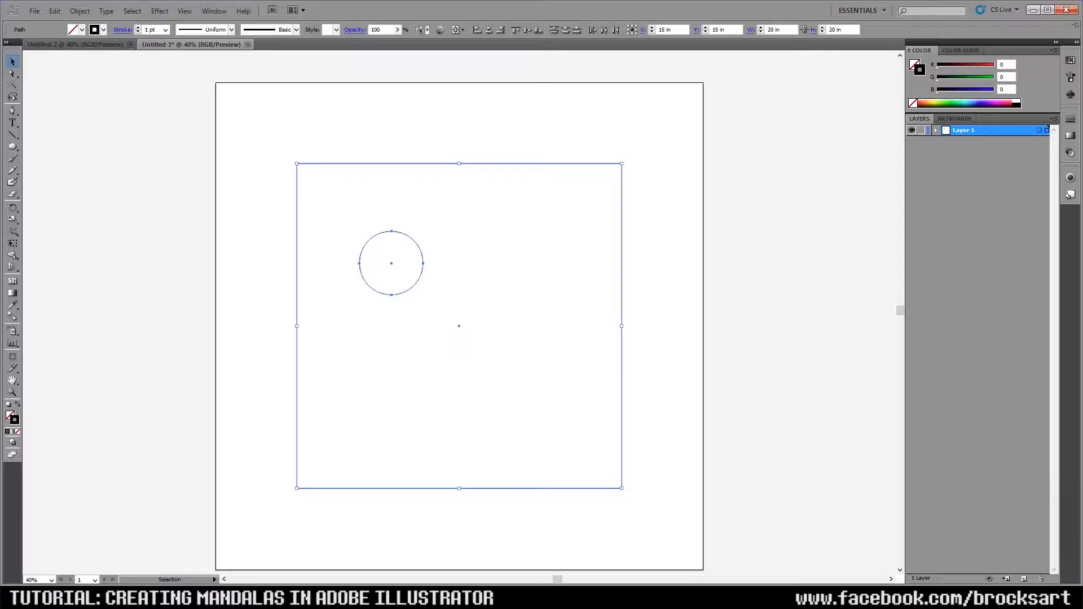
left_click(11, 73)
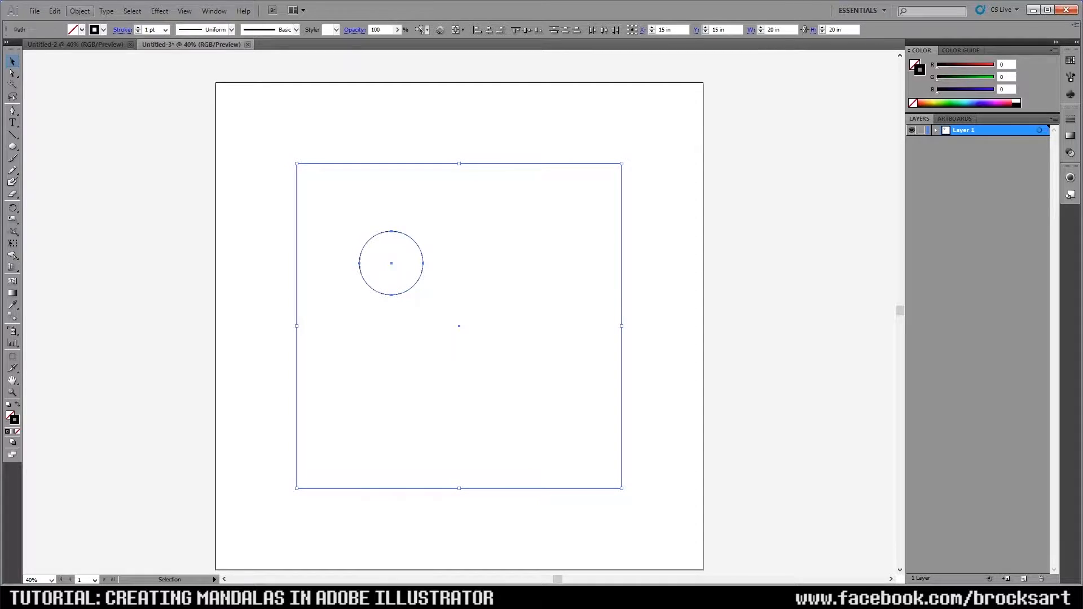
Test a rotated copy via Object > Transform > Rotate, then replace the shapes with a wide centred rectangle
left_click(76, 10)
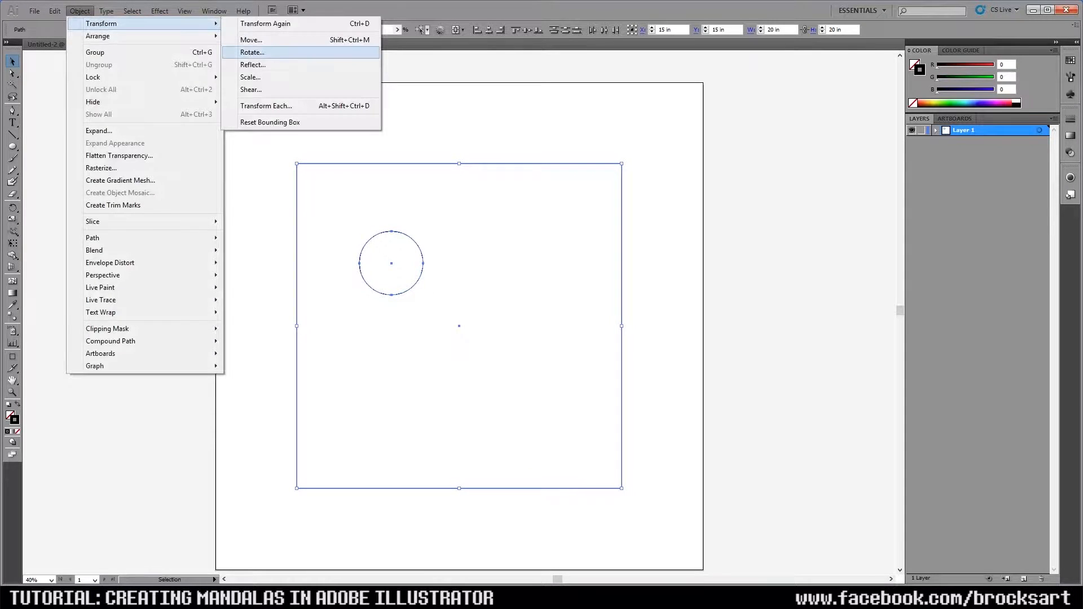
left_click(252, 52)
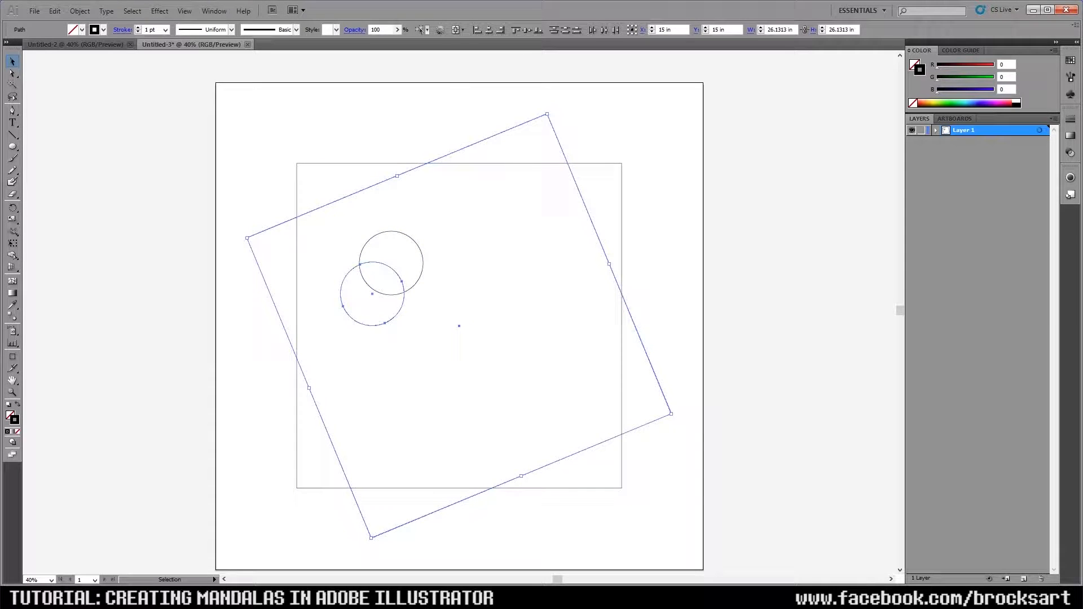
left_click(11, 76)
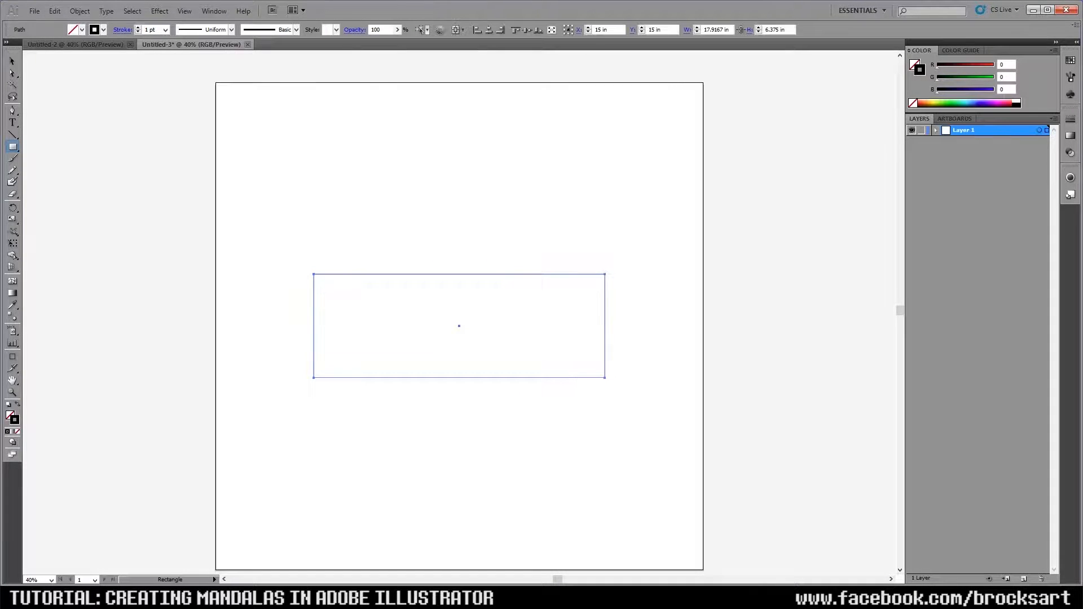
Draw a vertical line through the wide rectangle's centre and add anchors where it crosses the edges
left_click(10, 60)
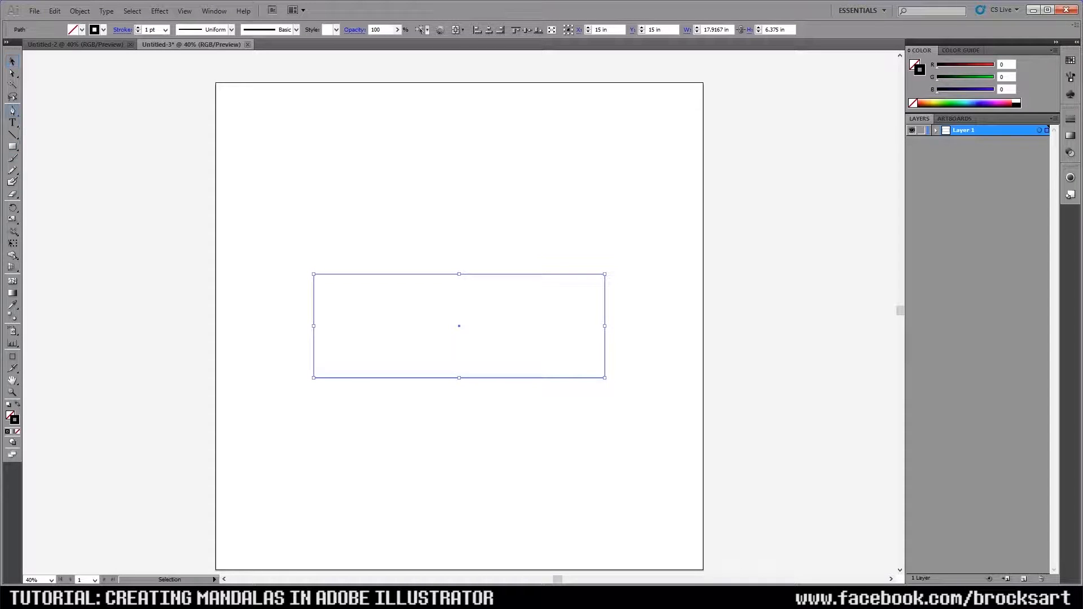
left_click(11, 109)
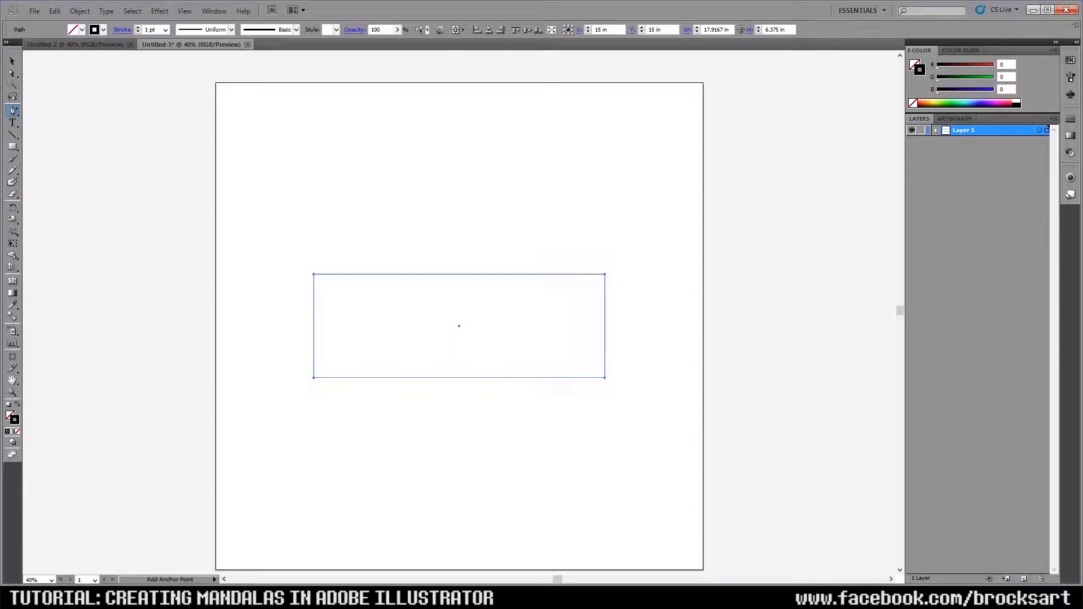
left_click(10, 72)
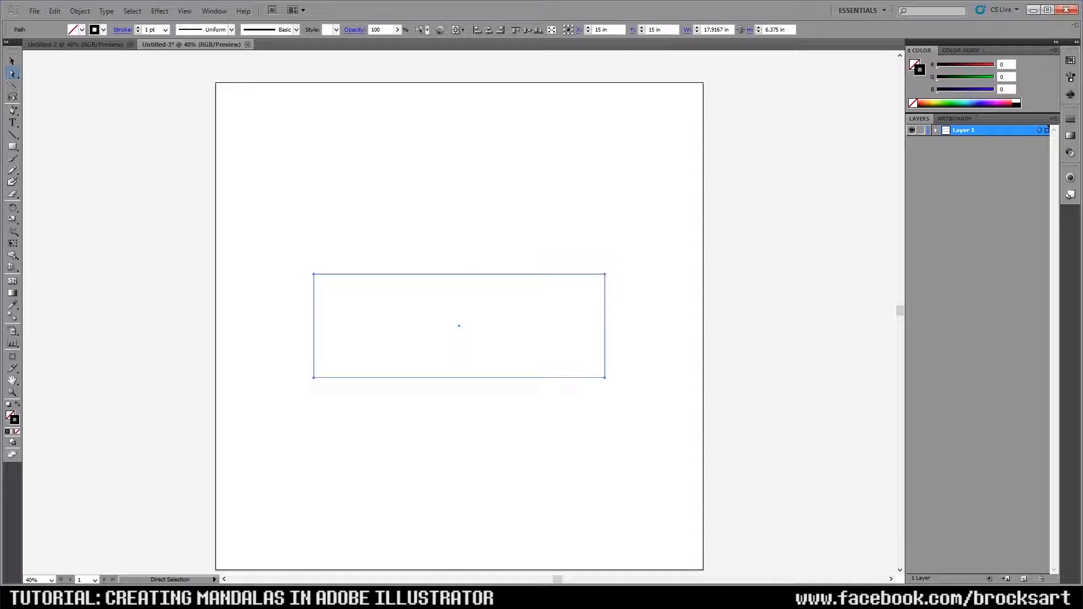
left_click(11, 133)
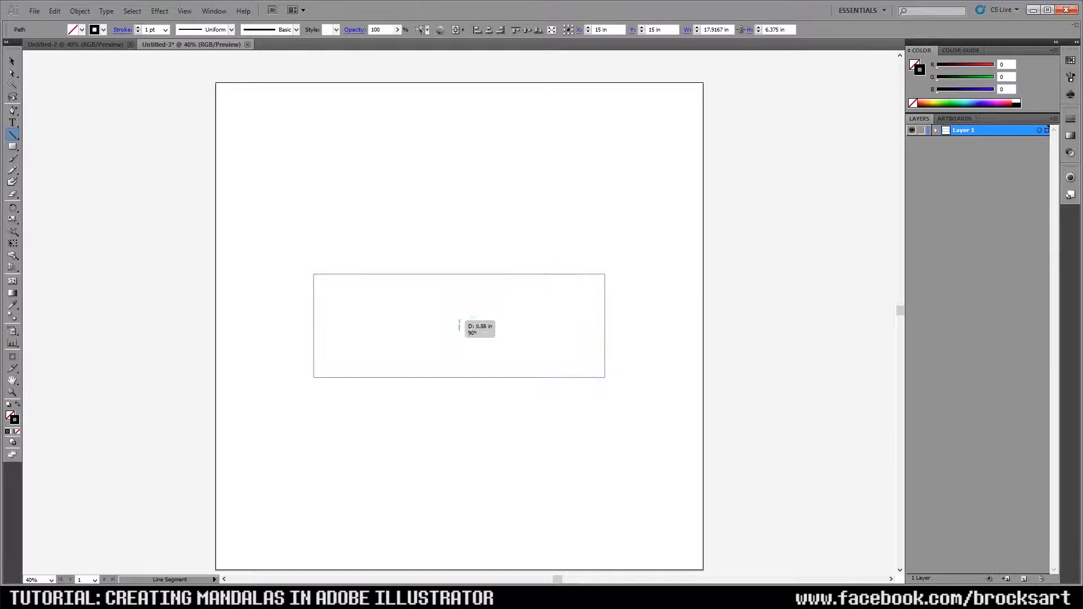
left_click_drag(458, 222, 459, 430)
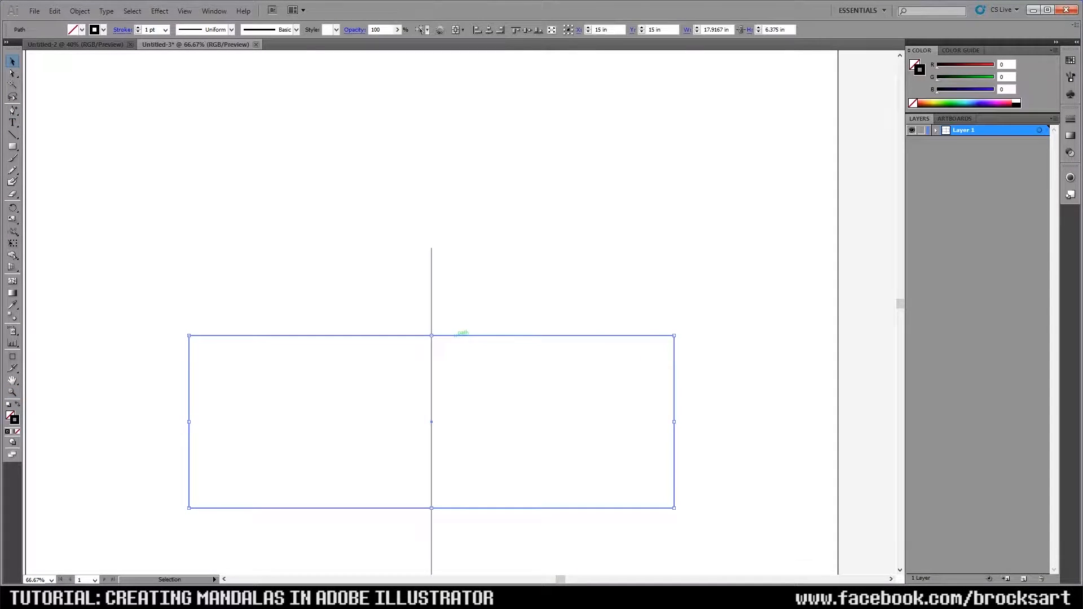
left_click(11, 109)
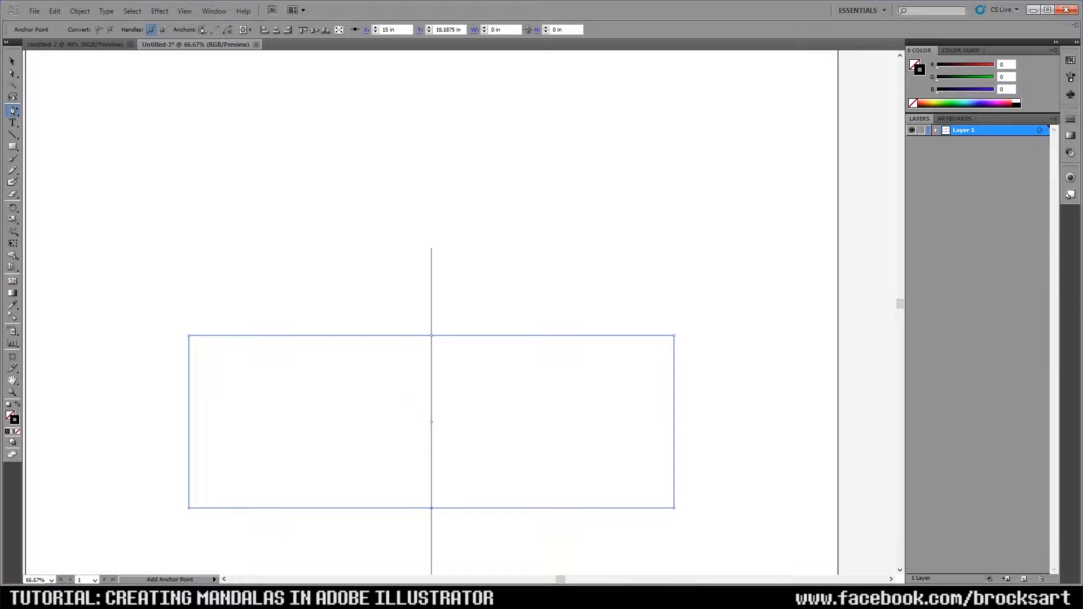
left_click(10, 75)
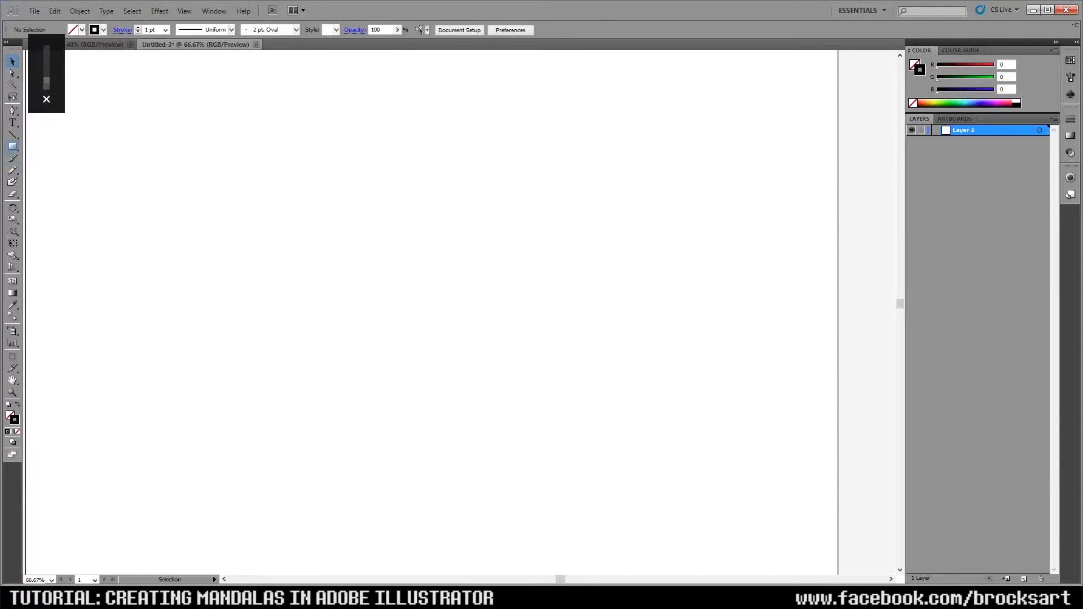
Choose the Ellipse Tool and fit the whole empty artboard in the window
left_click(10, 147)
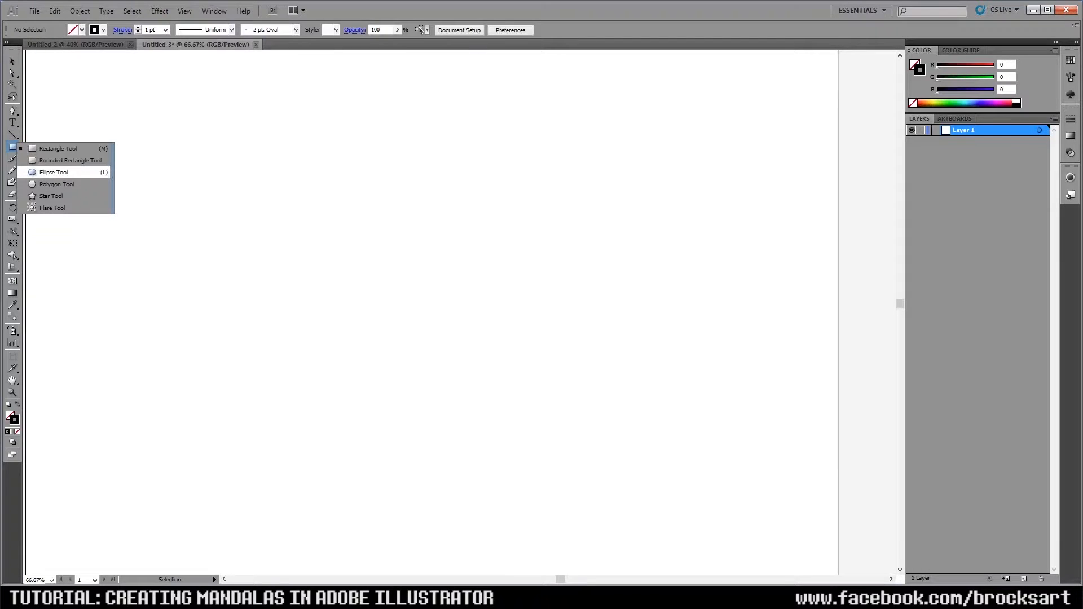
left_click(56, 148)
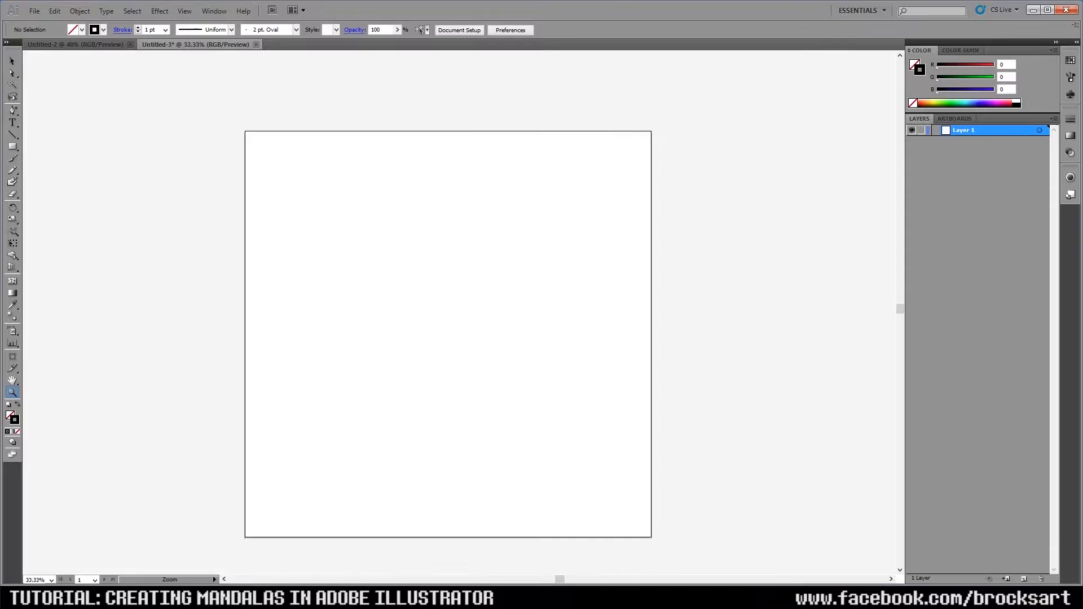
Draw a large circle outward from the artboard centre and zoom to view its outline
left_click(10, 149)
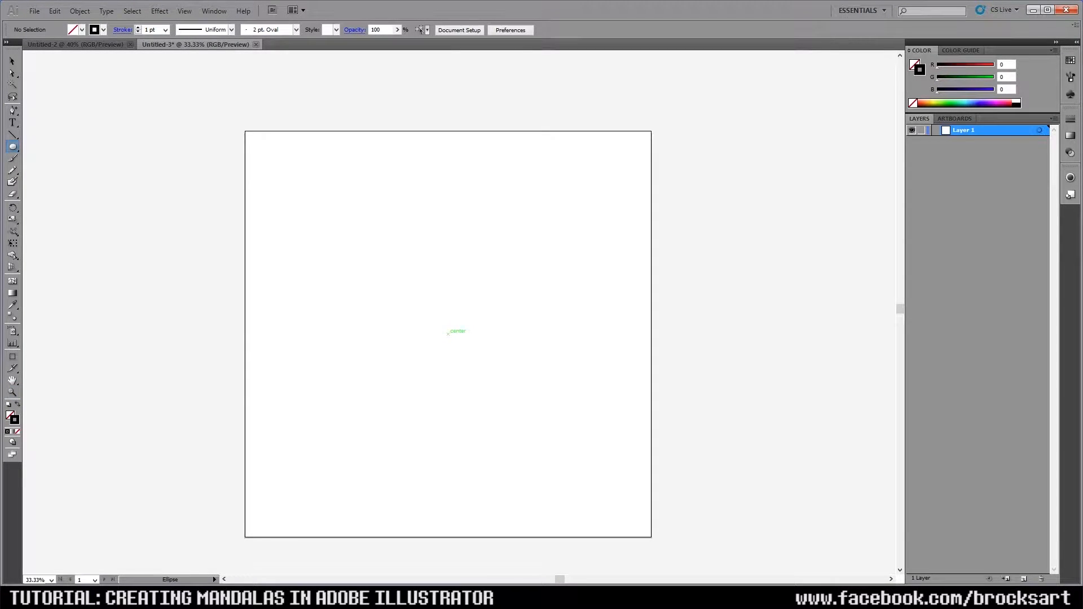
left_click_drag(447, 335, 593, 335)
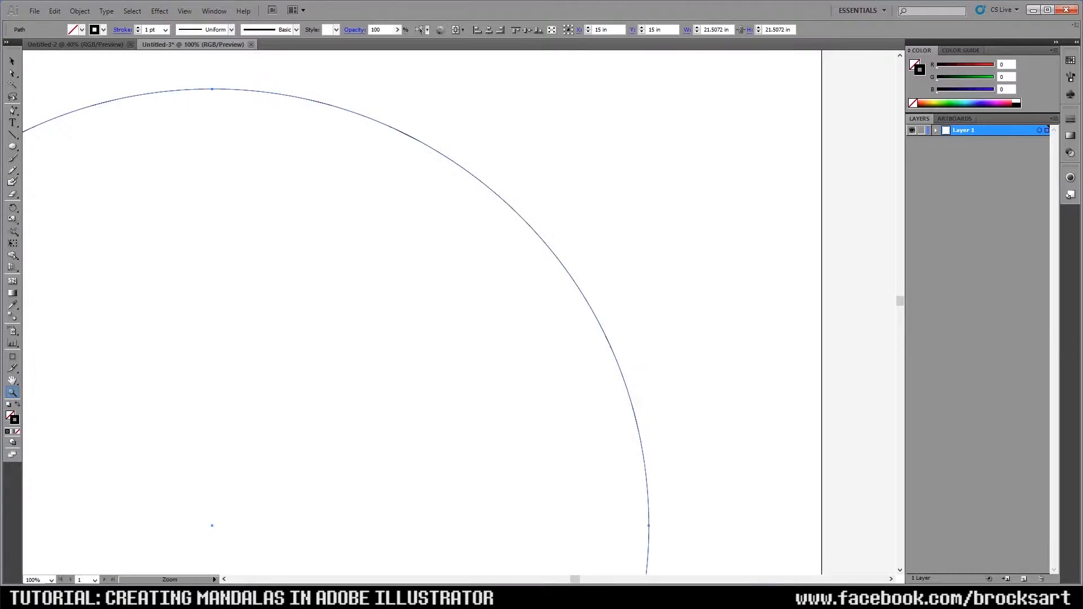
left_click(10, 75)
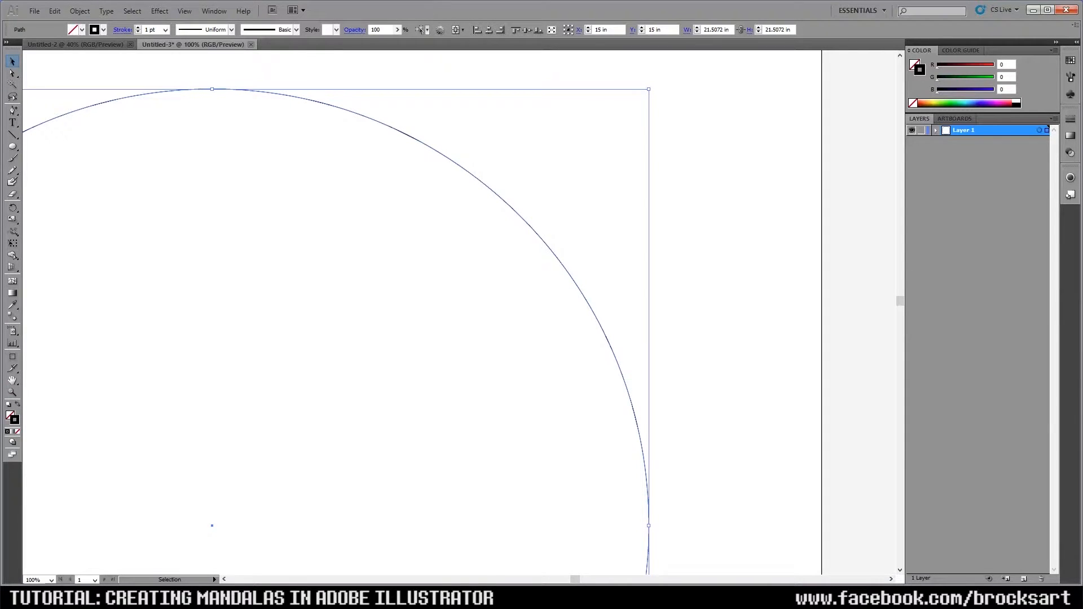
mouse_move(540, 228)
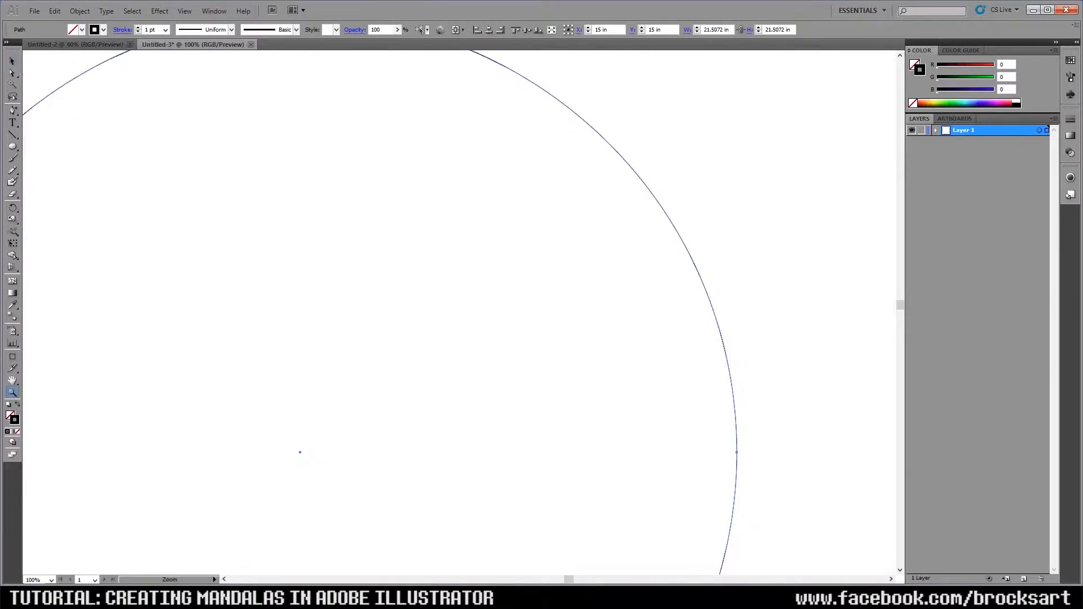
key("ctrl+-")
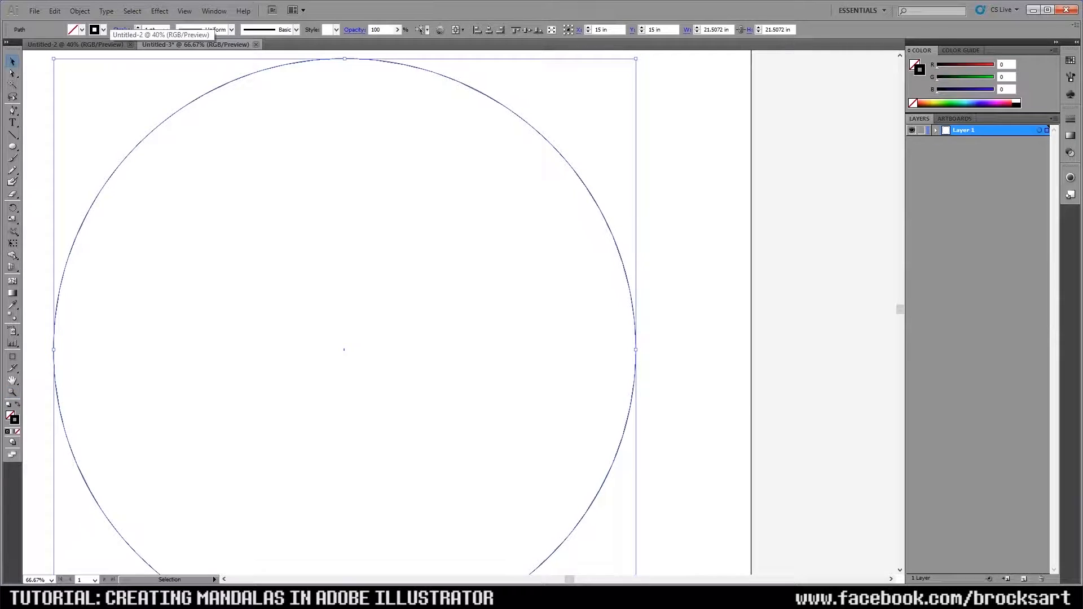
left_click(12, 75)
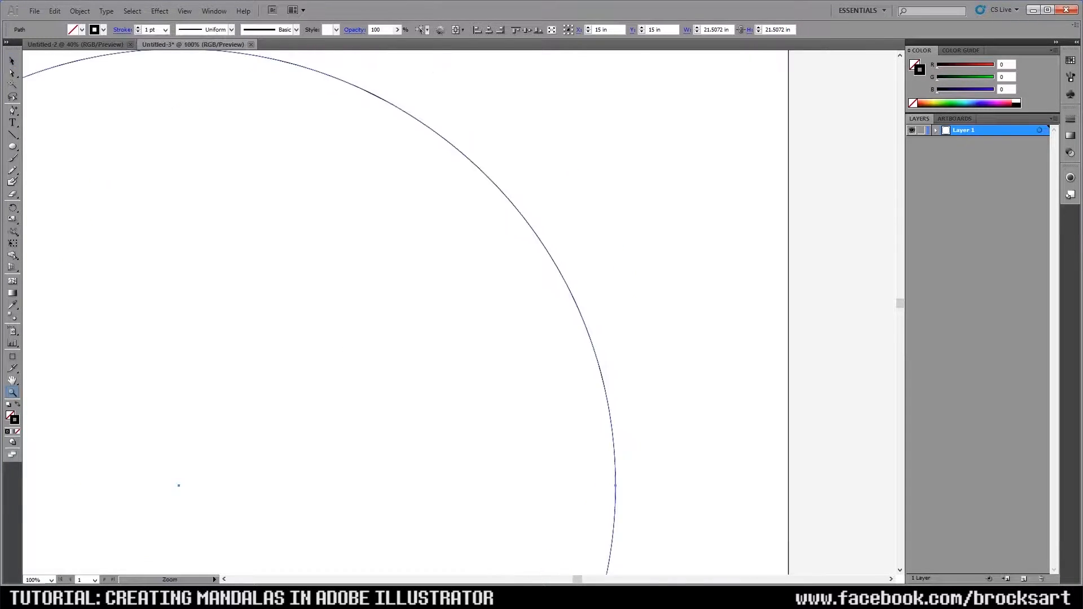
Stack rotated copies of the circle at 22.5° steps using Rotate with Copy
left_click(79, 11)
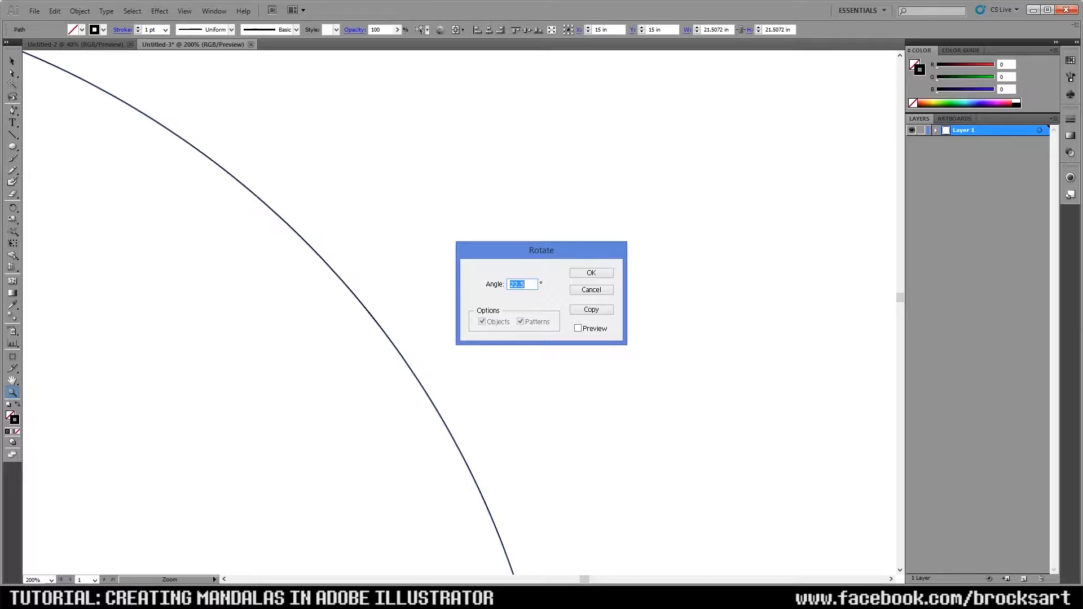
left_click(591, 272)
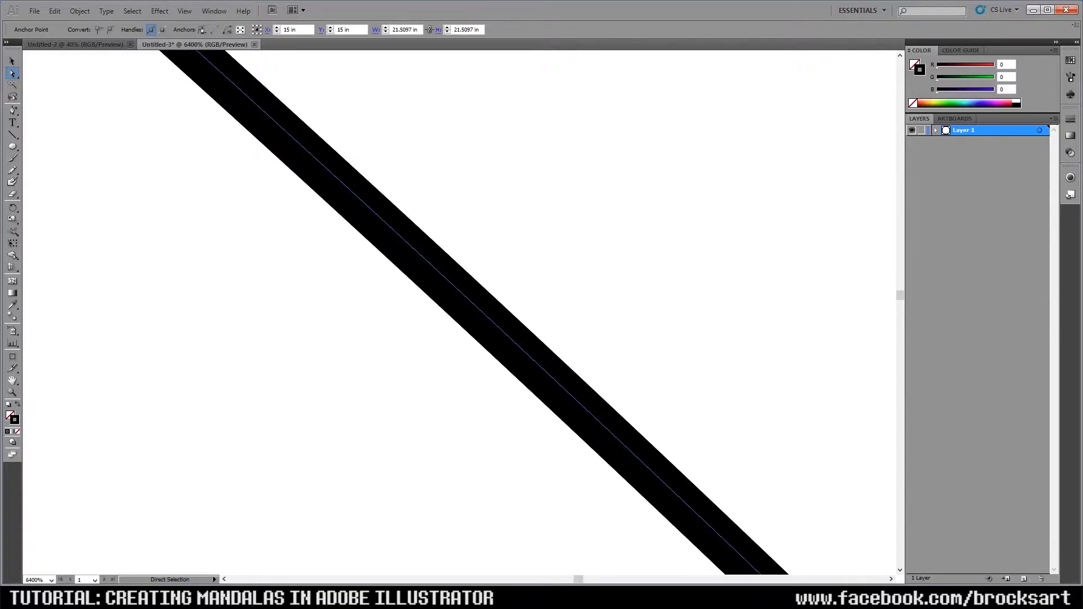
left_click(13, 393)
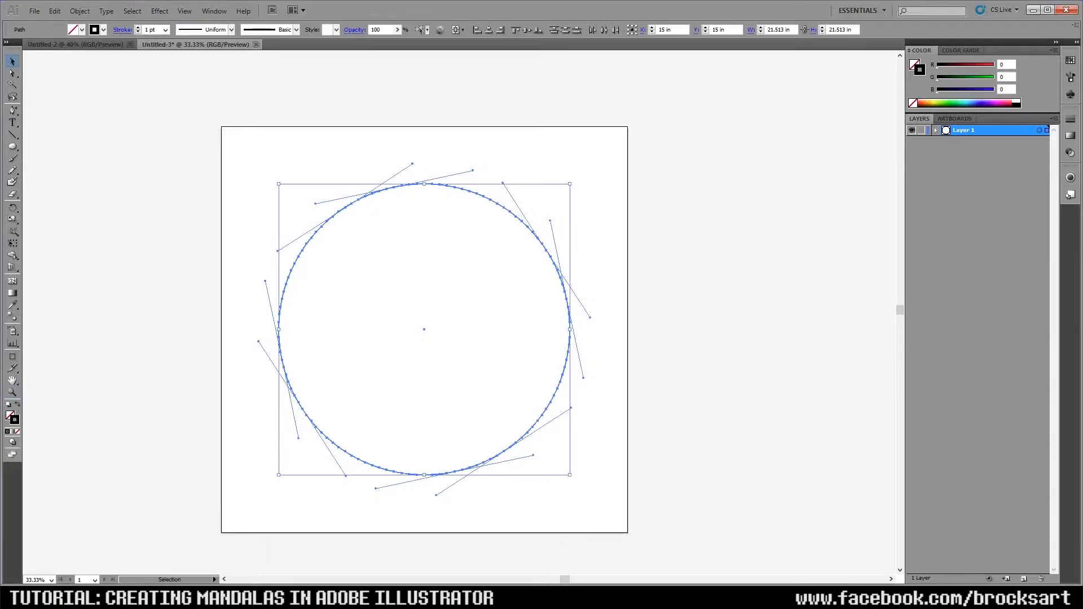
Delete the stacked circles and start dragging a rectangle from the centre
key("Delete")
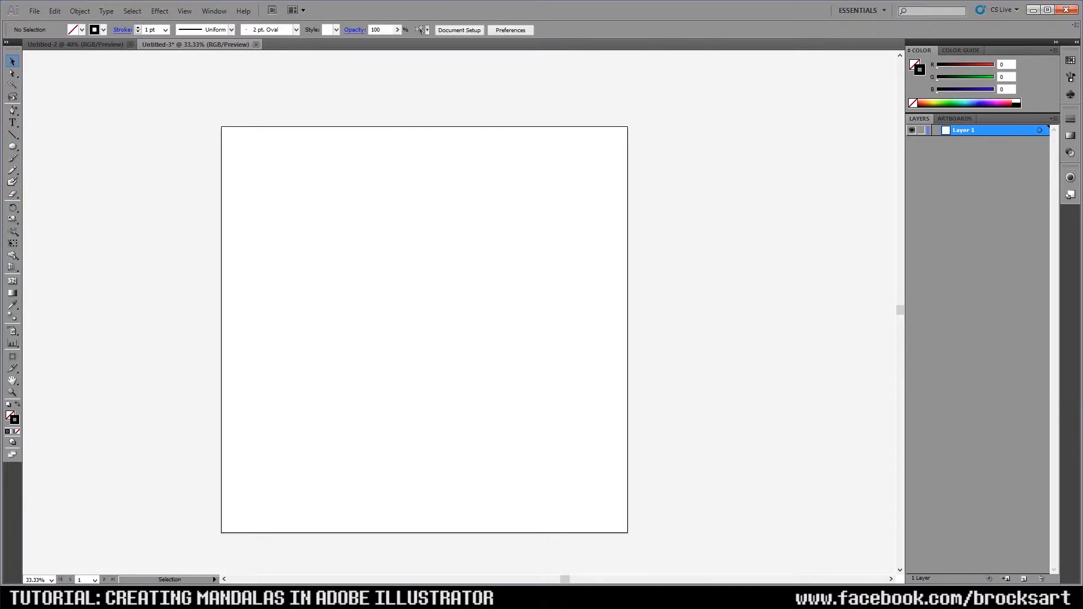
left_click(12, 151)
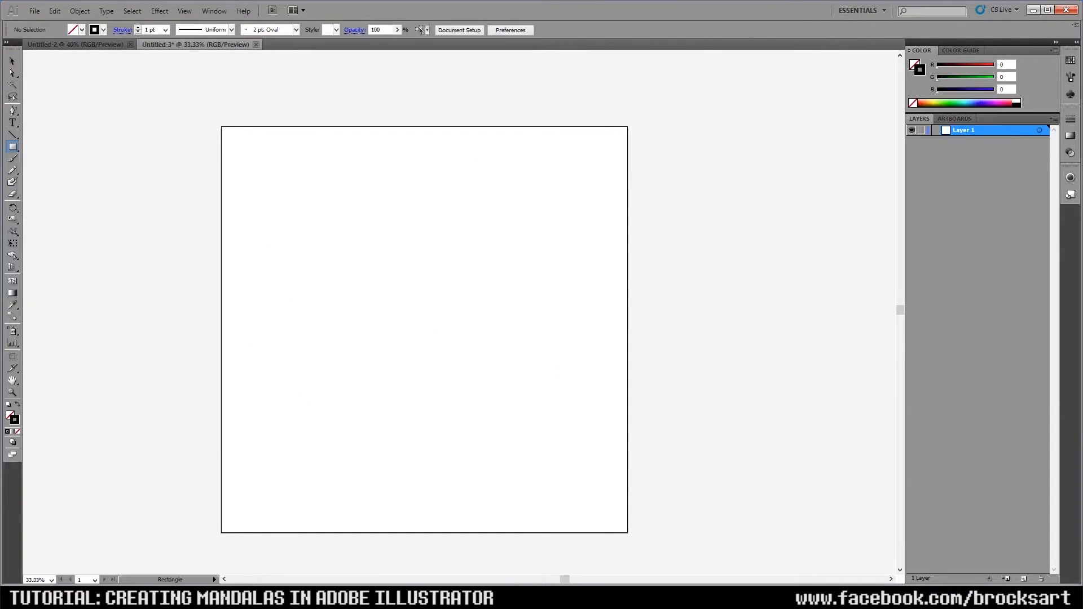
mouse_move(423, 328)
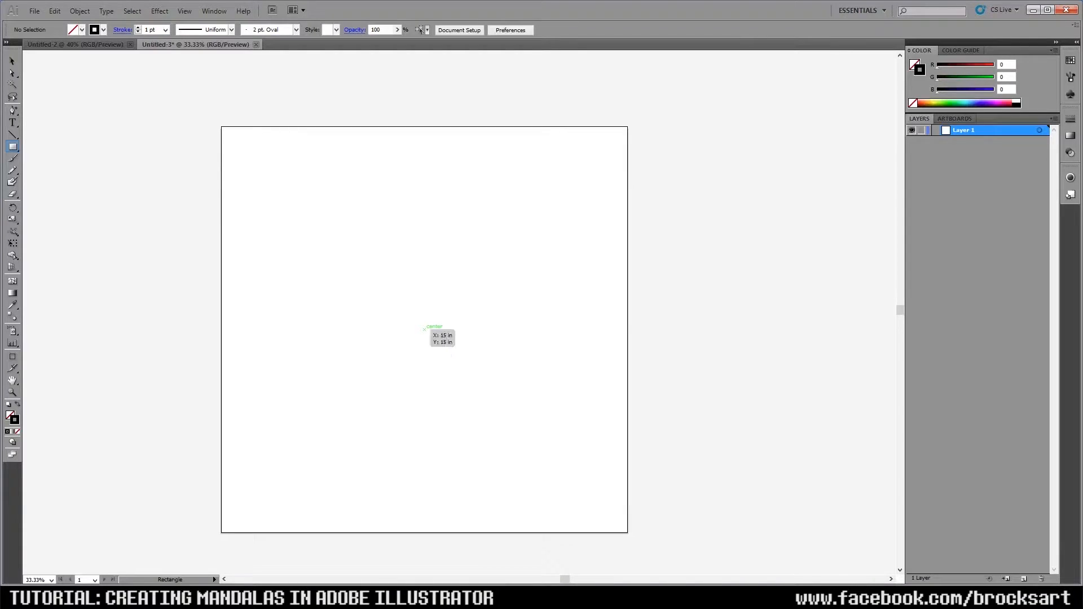
left_click_drag(425, 329, 553, 457)
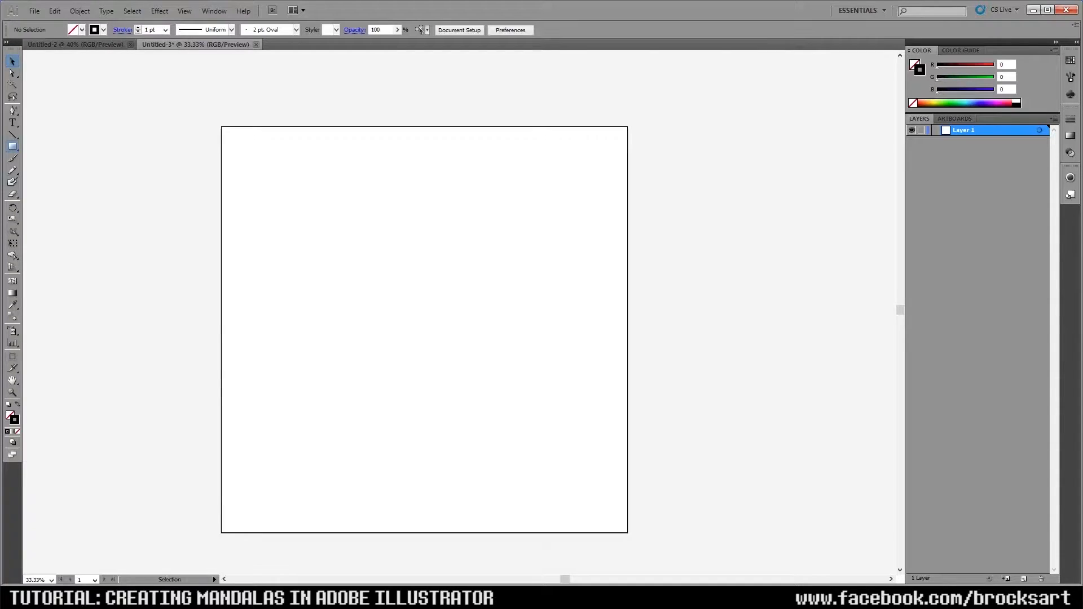
Rotate-copy the diagonal line repeatedly into radial guides, lock Layer 1, and add a small centred circle on Layer 2
left_click(80, 10)
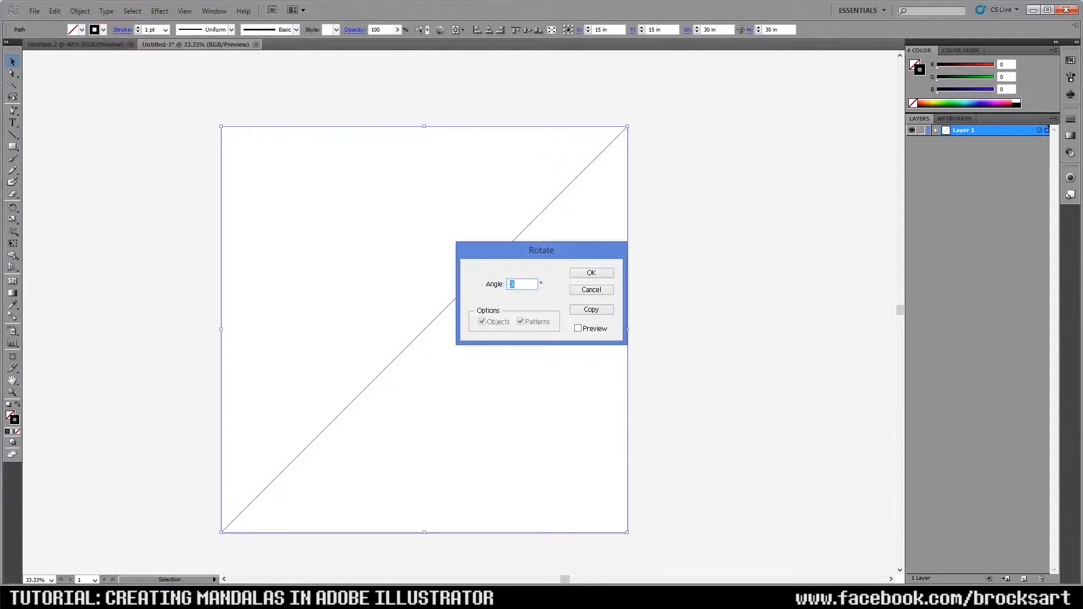
left_click(591, 274)
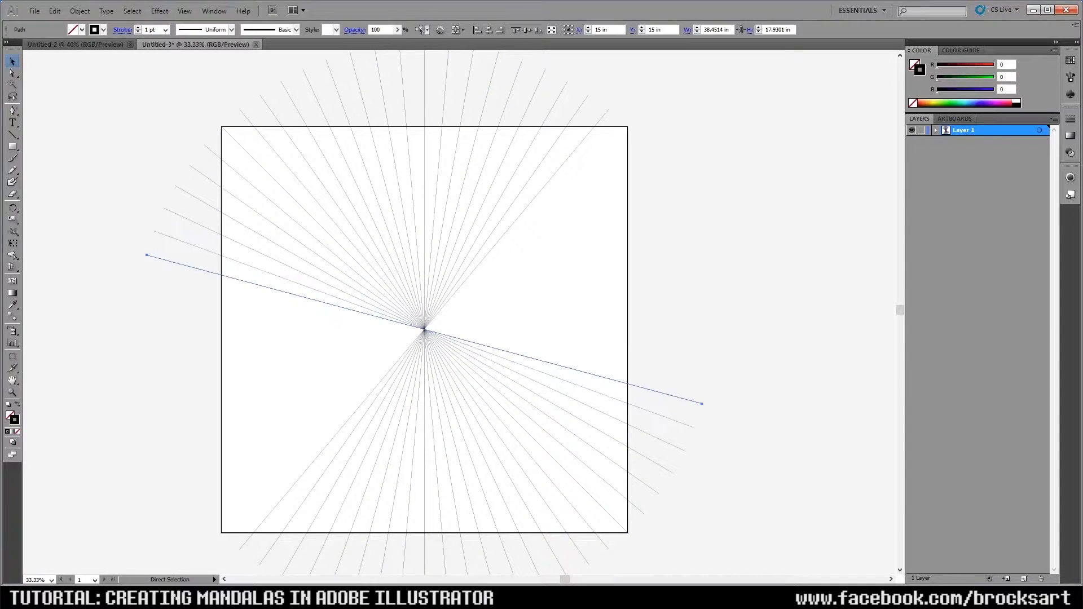
left_click_drag(701, 404, 712, 329)
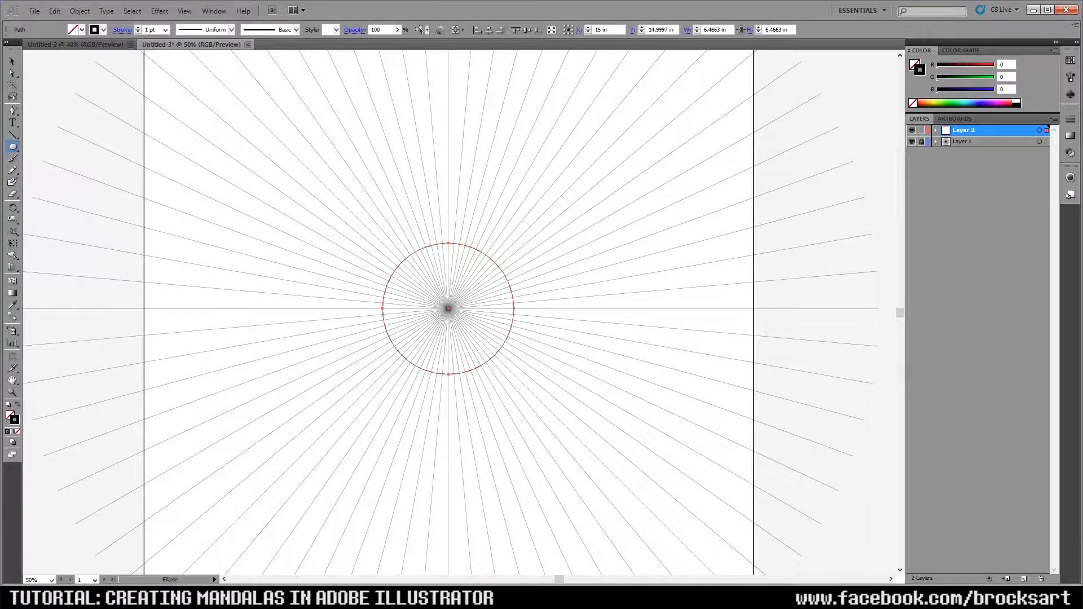
Set the centre circle's stroke to 3 pt black and zoom back out to the whole design
left_click(166, 30)
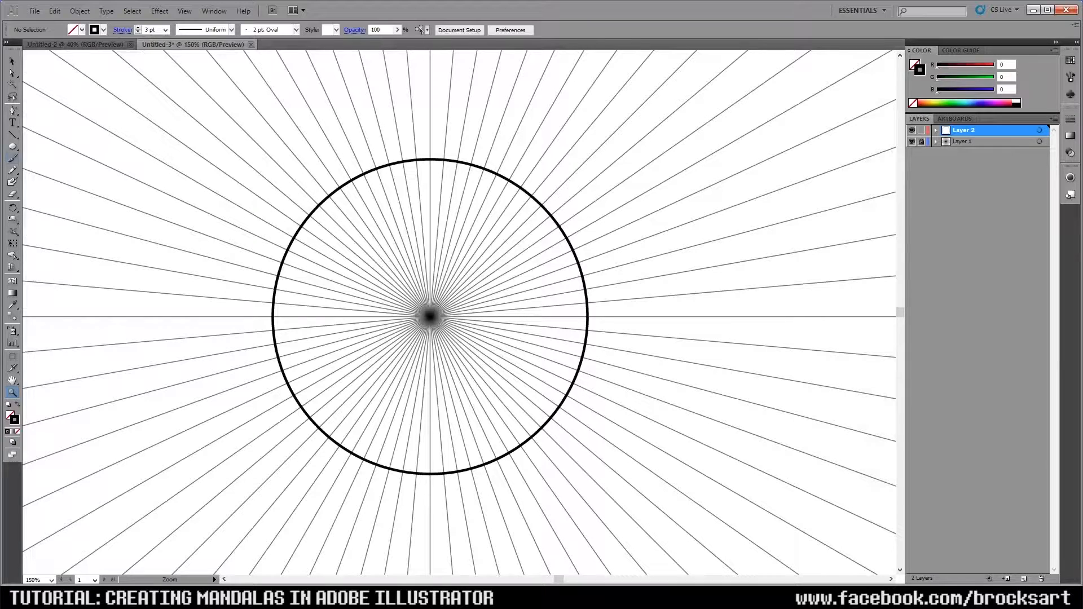
left_click(10, 150)
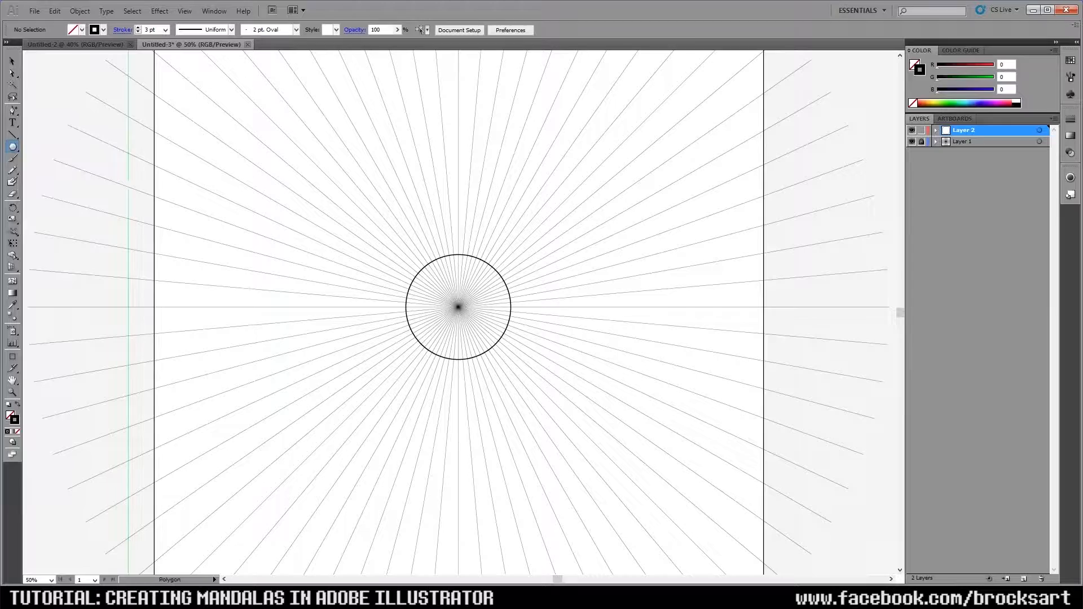
Place a six-sided polygon at the design's centre and rotate it by an exact angle via Object > Transform
left_click(457, 308)
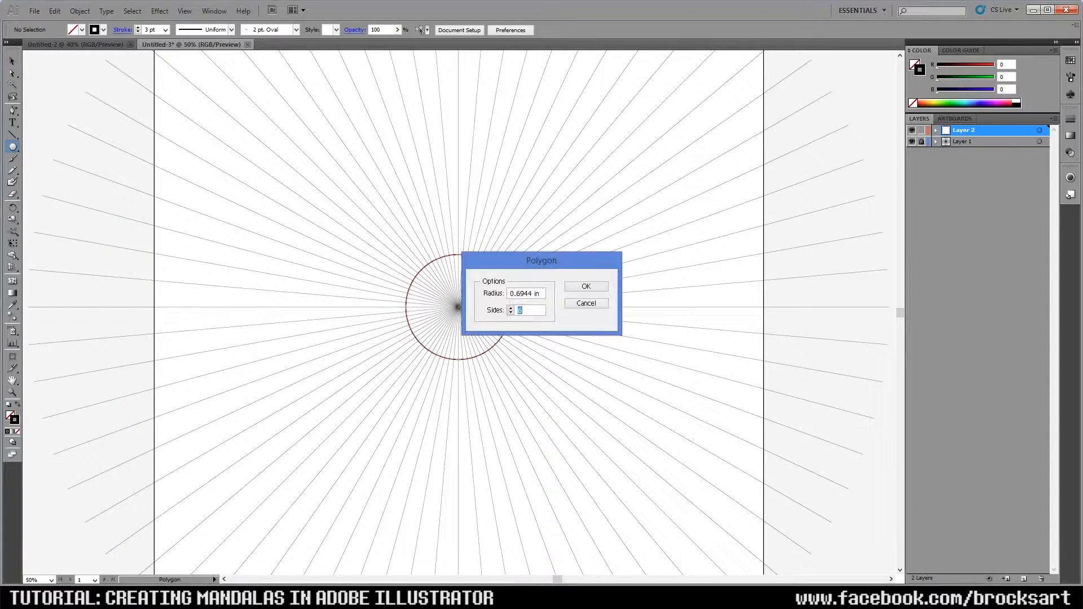
left_click(586, 286)
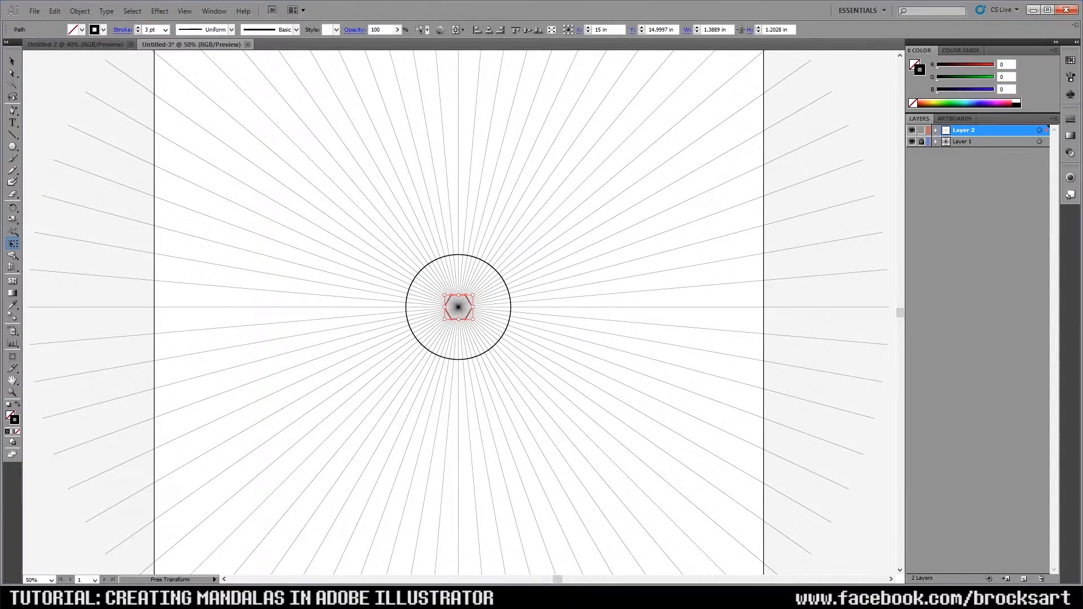
left_click(78, 11)
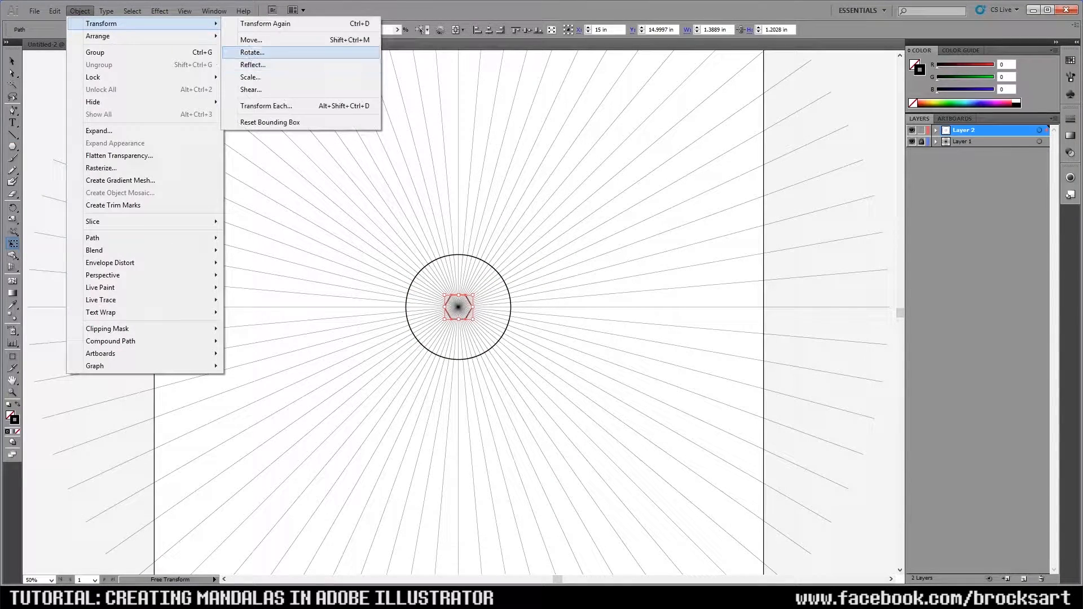
left_click(253, 52)
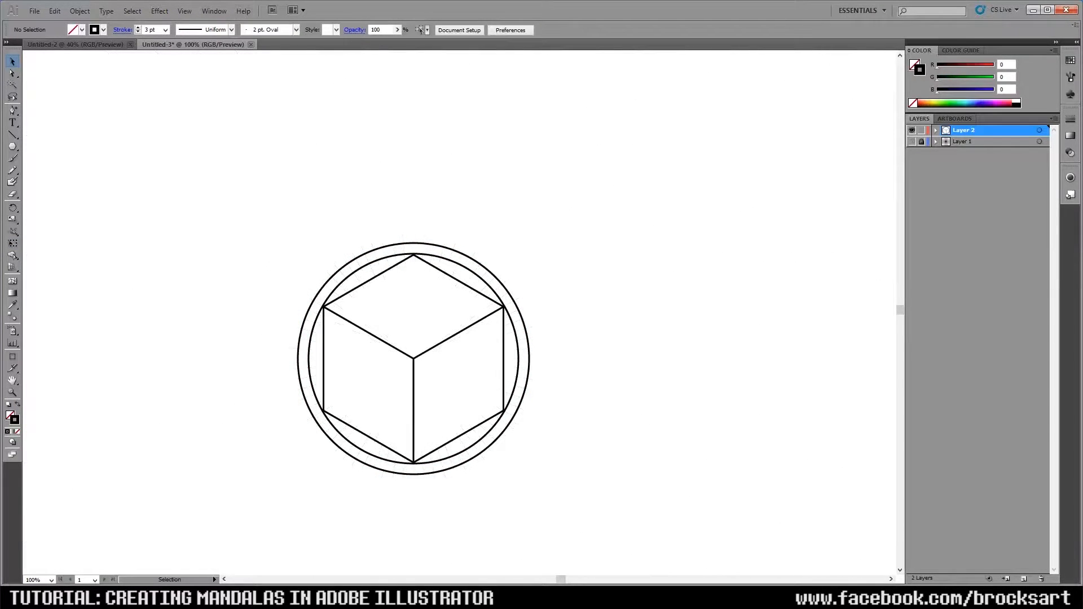
On a new layer, draw a tick mark and move a copy of it with Object > Transform > Move
left_click(11, 134)
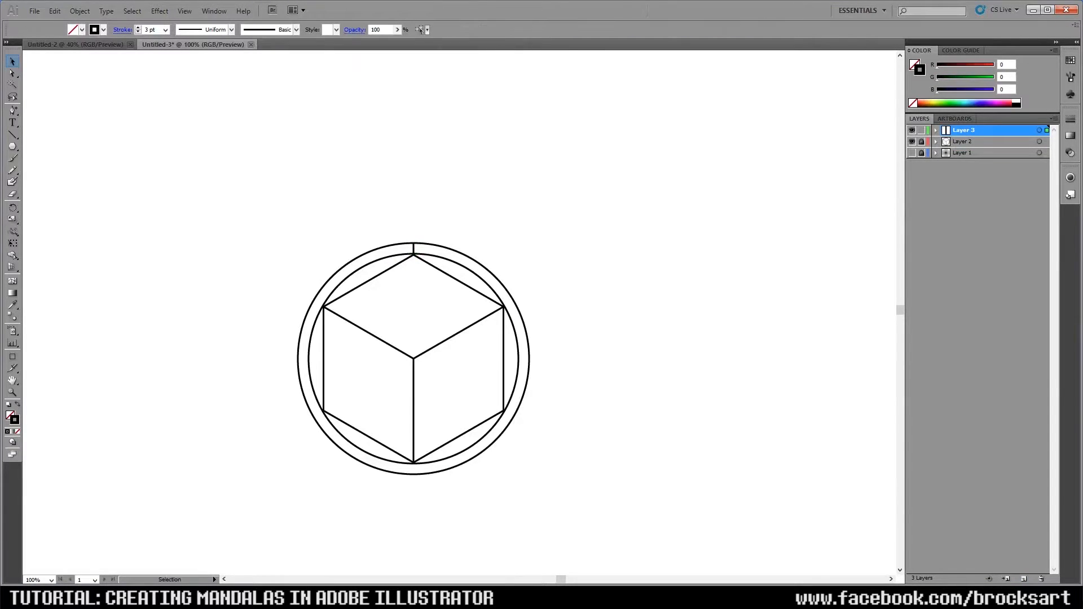
left_click(11, 148)
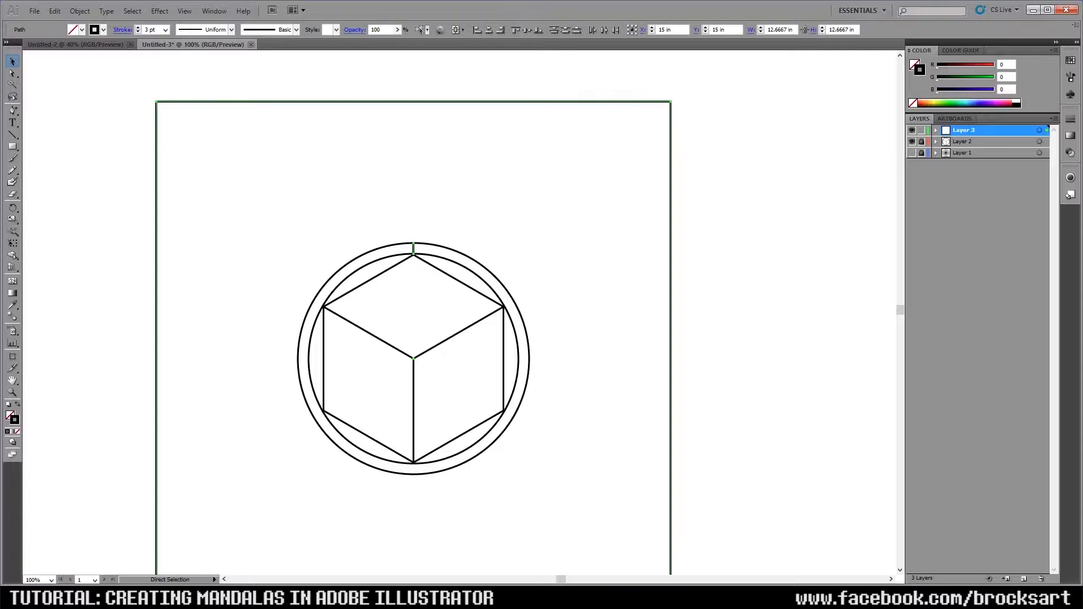
left_click(79, 10)
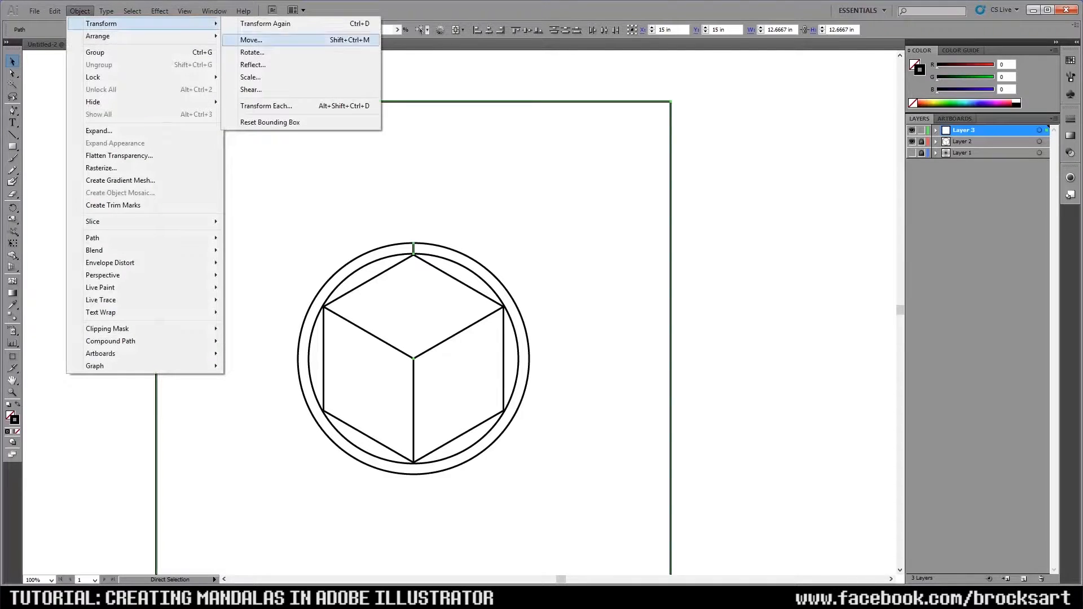
left_click(253, 51)
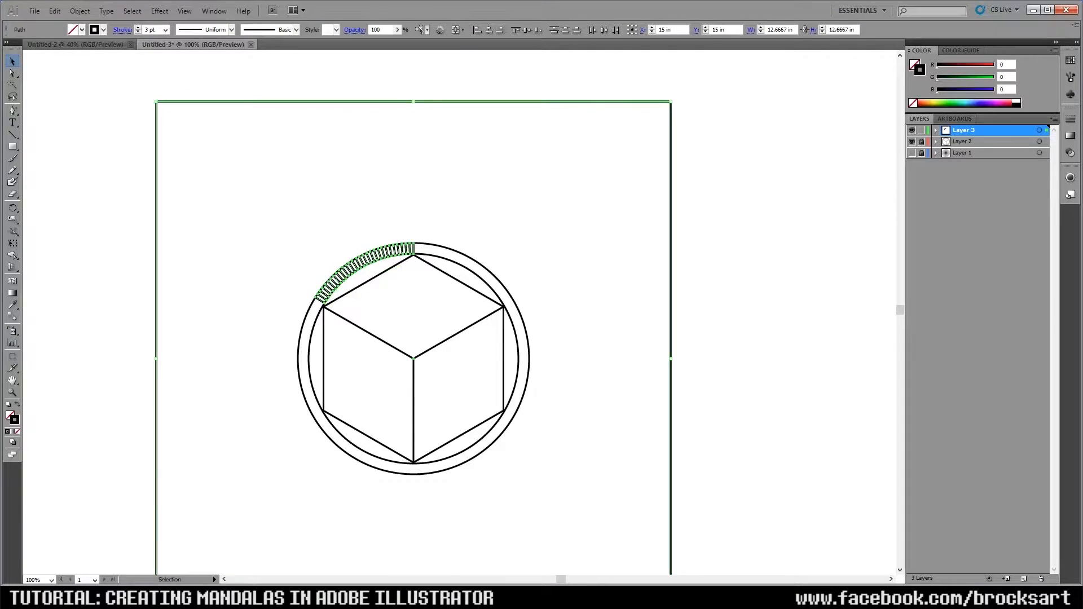
Rotate copies of the tick around the ring and repeat until the band is fully ticked
left_click(78, 11)
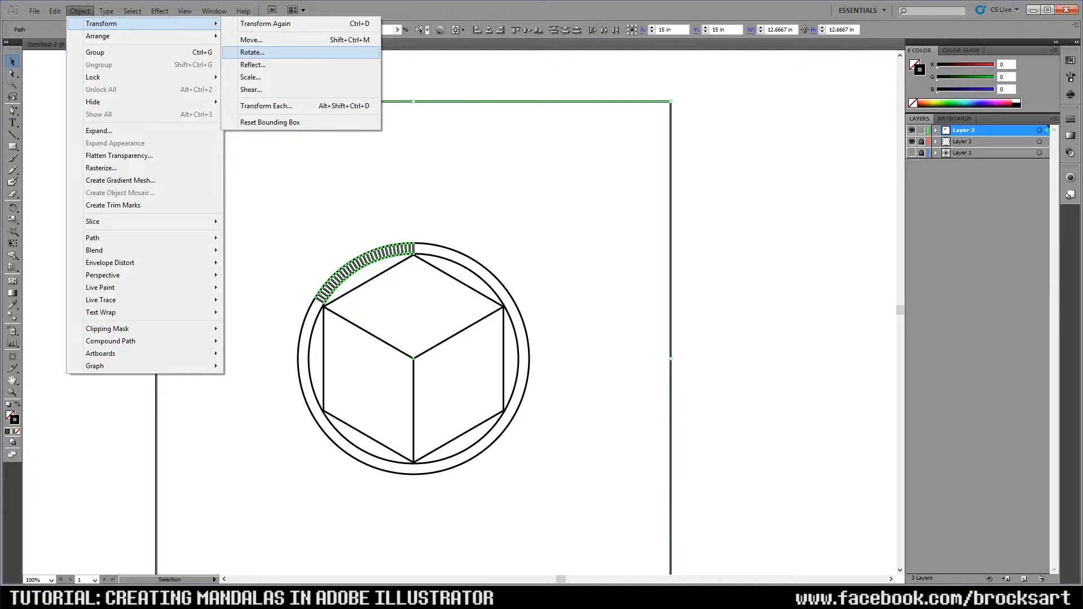
left_click(253, 51)
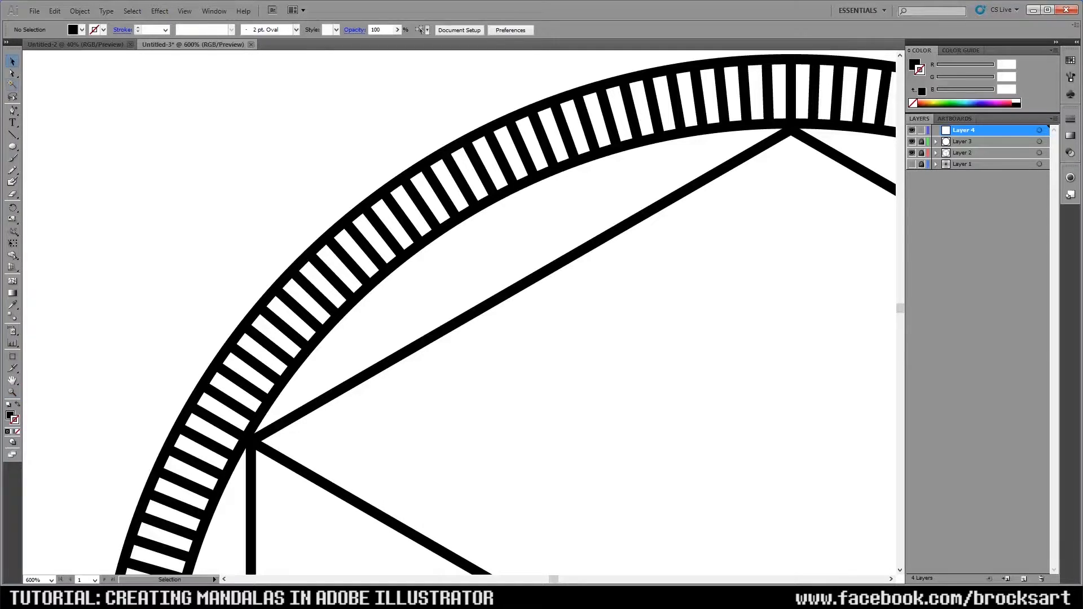
Draw a tiny ellipse dot and Alt-drag copies to stipple the upper-left sliver, then deselect
left_click(10, 149)
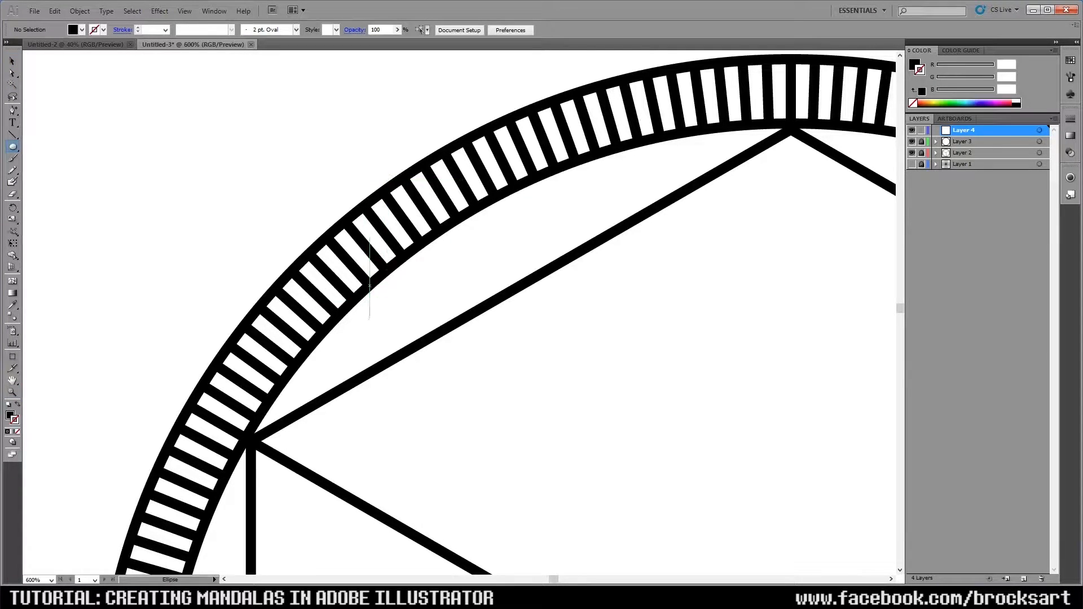
left_click_drag(368, 243, 368, 318)
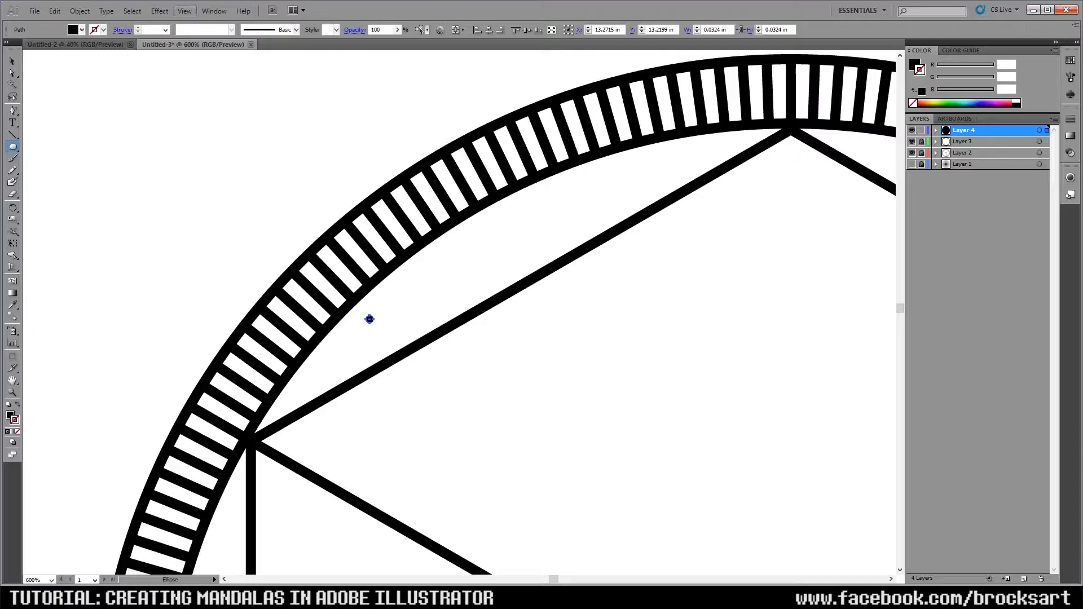
left_click(184, 11)
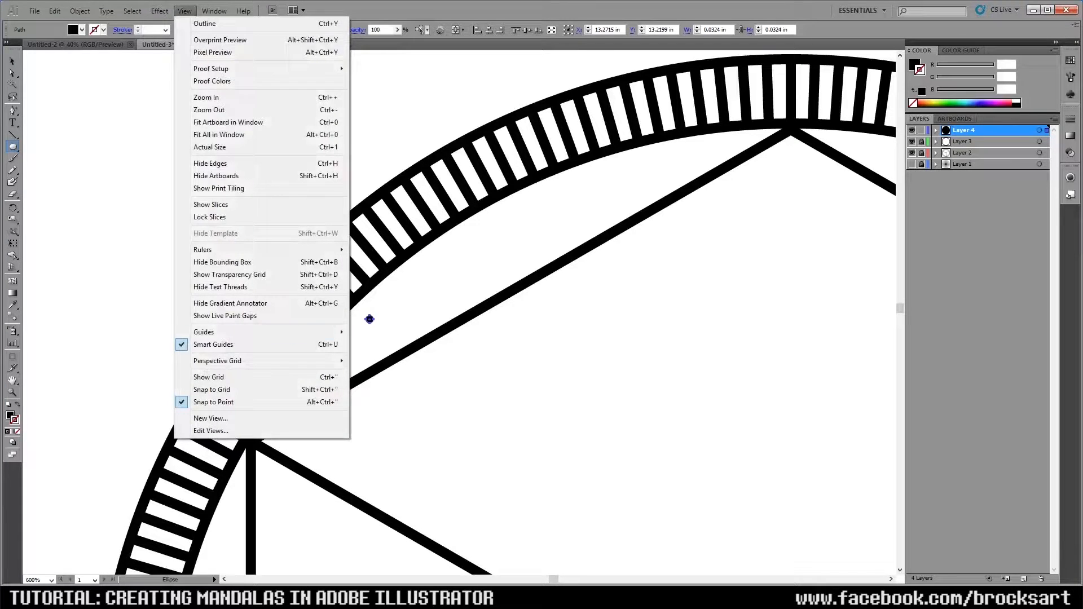
mouse_move(213, 344)
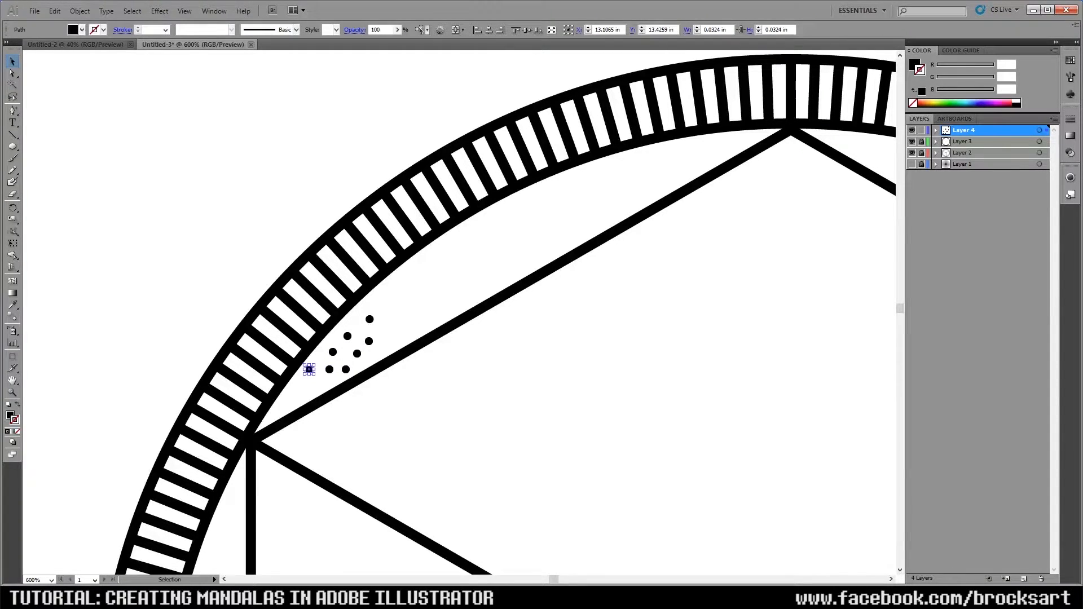
left_click_drag(308, 369, 304, 387)
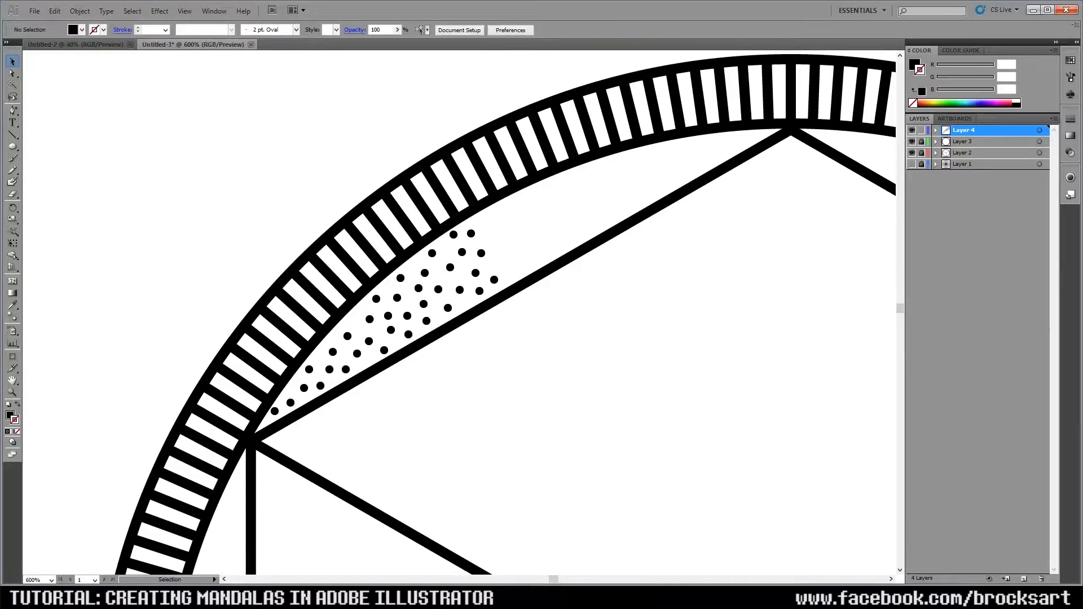
left_click(10, 148)
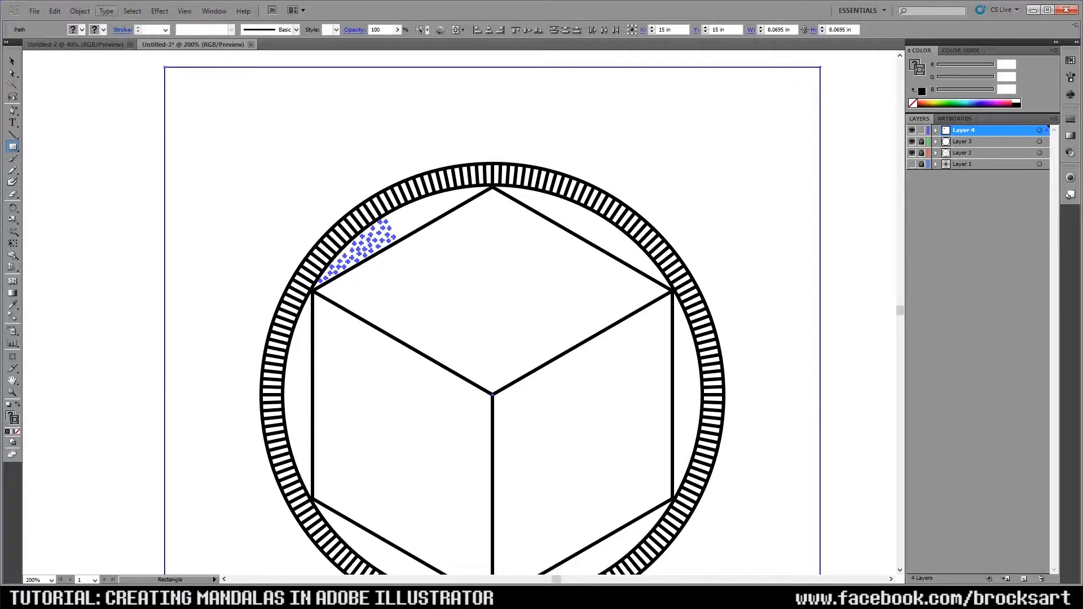
left_click(92, 11)
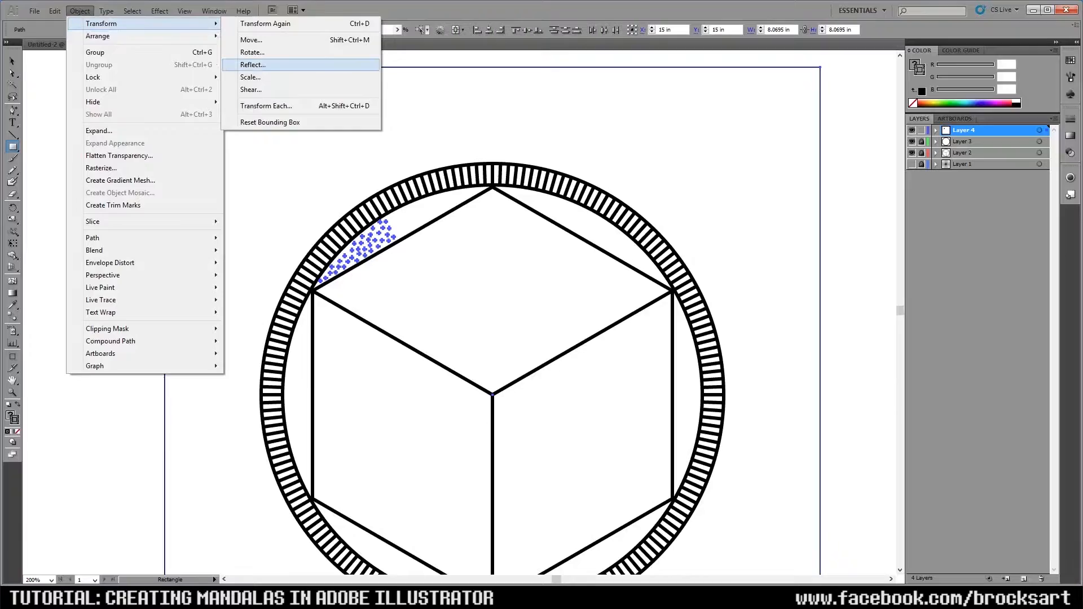
left_click(252, 65)
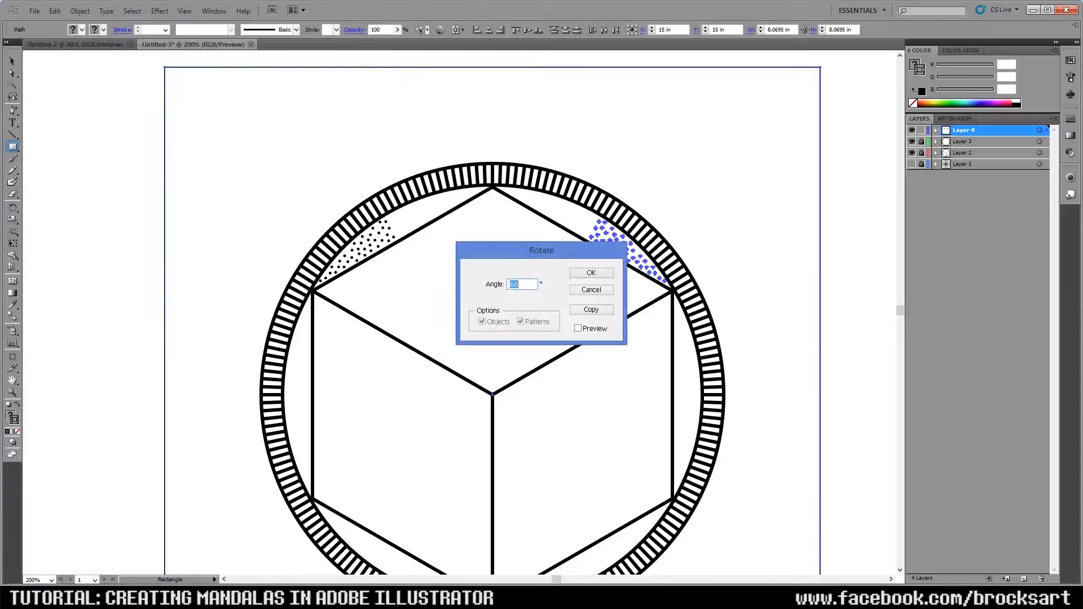
left_click(591, 273)
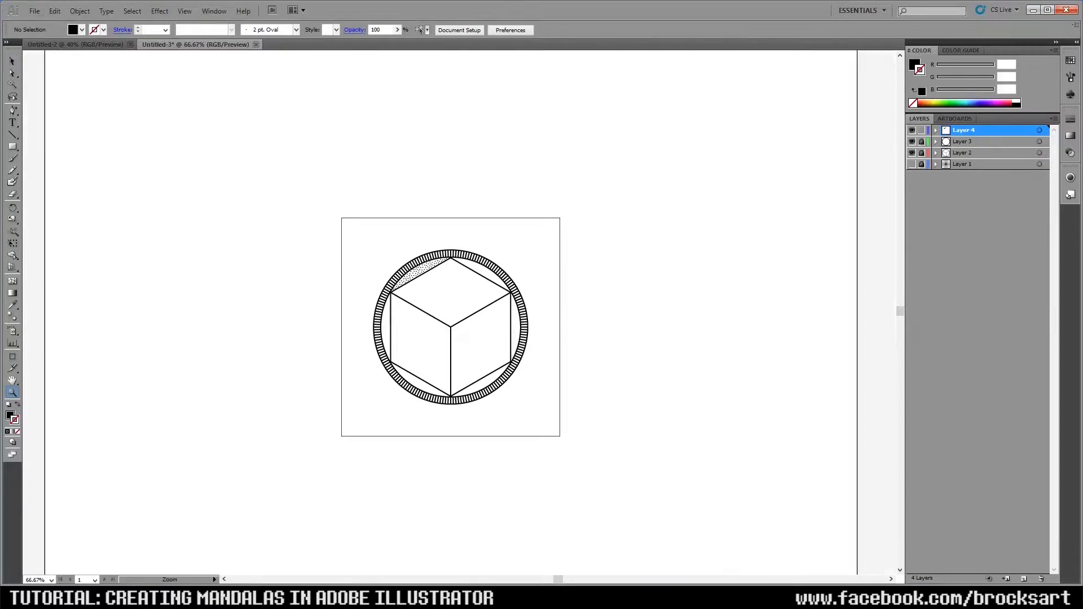
key("ctrl+-")
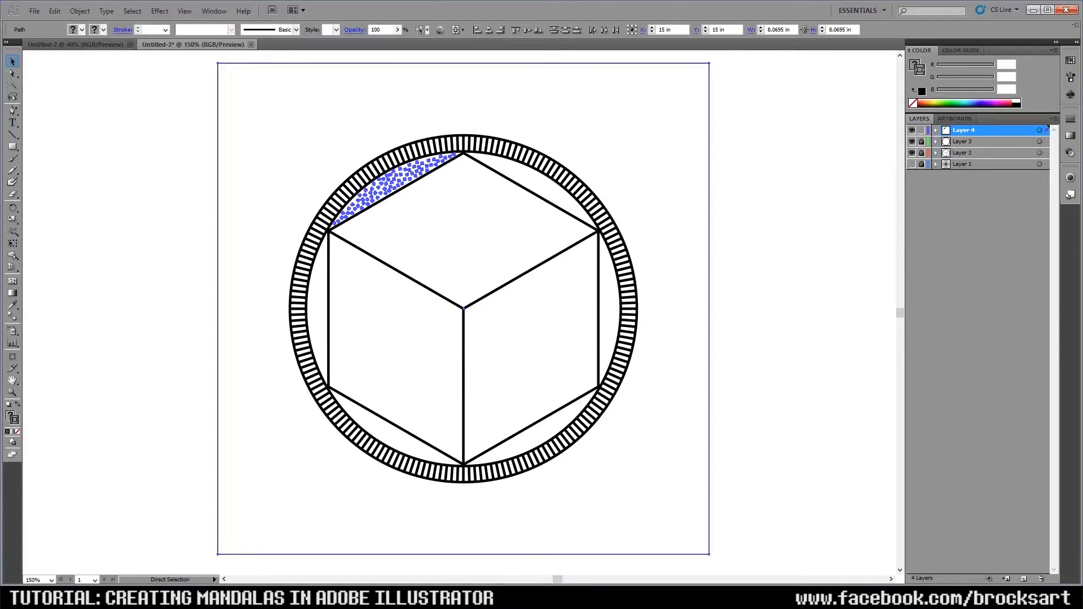
left_click(89, 10)
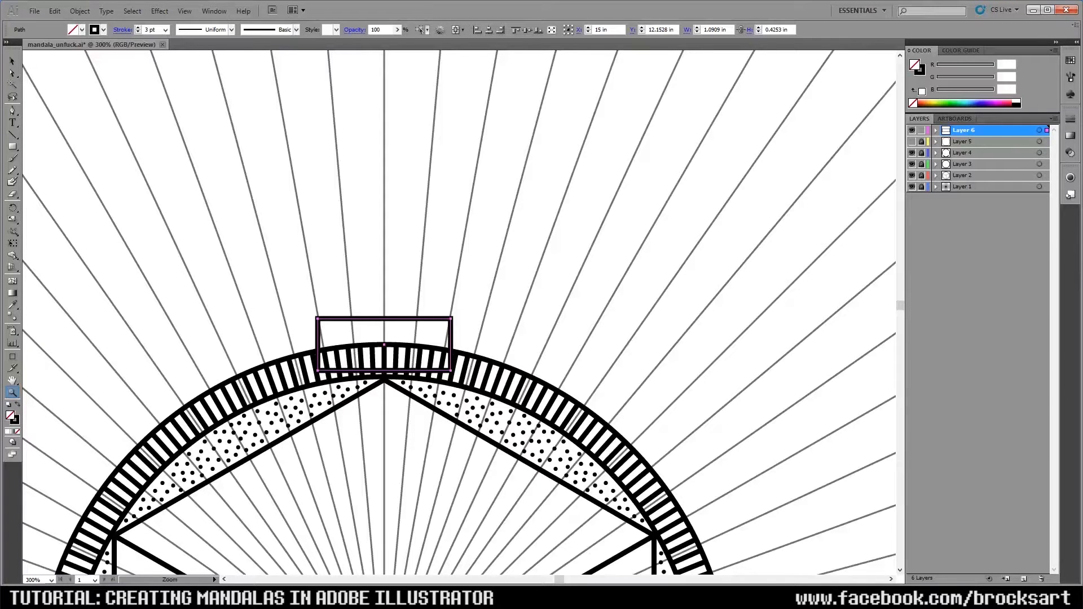
Adjust the rectangle atop the ring by adding anchor points to its path
left_click(10, 73)
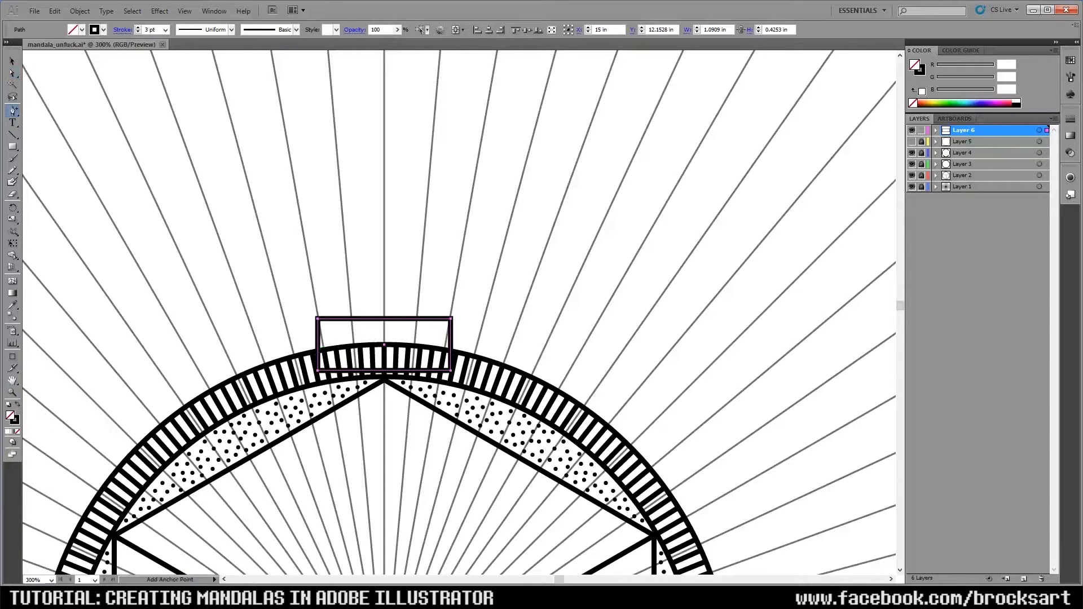
left_click(10, 108)
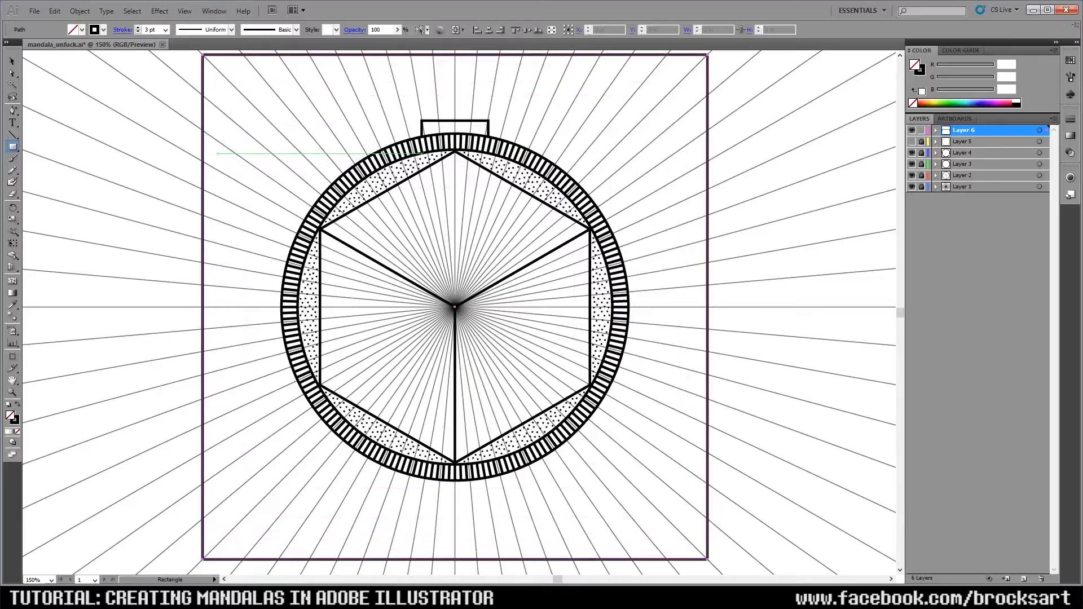
Rotate copies of the box 30° around the centre so twelve boxes stud the ring
left_click(79, 11)
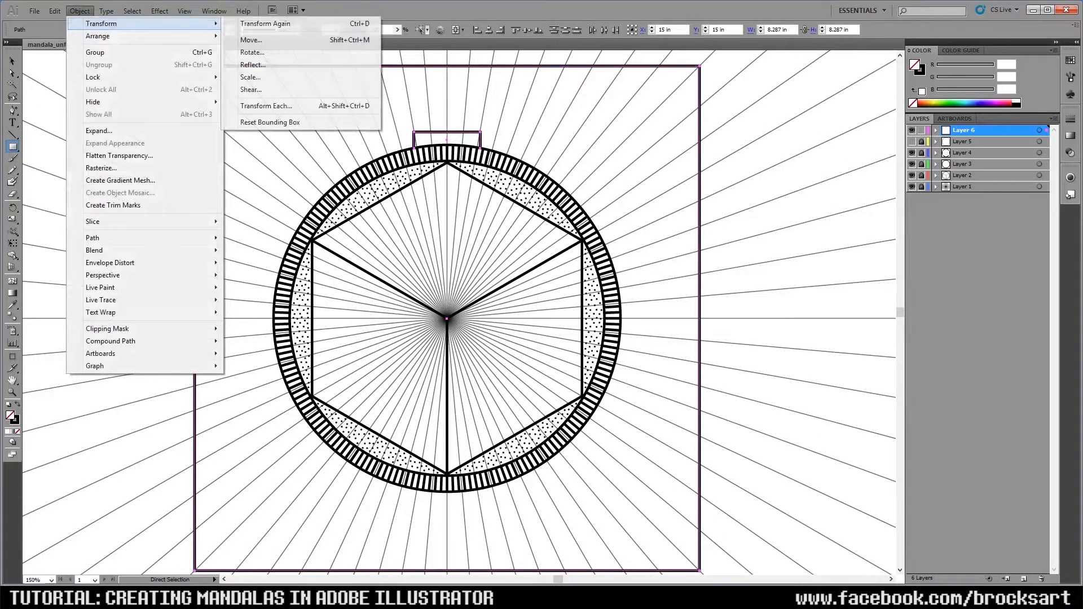
left_click(252, 52)
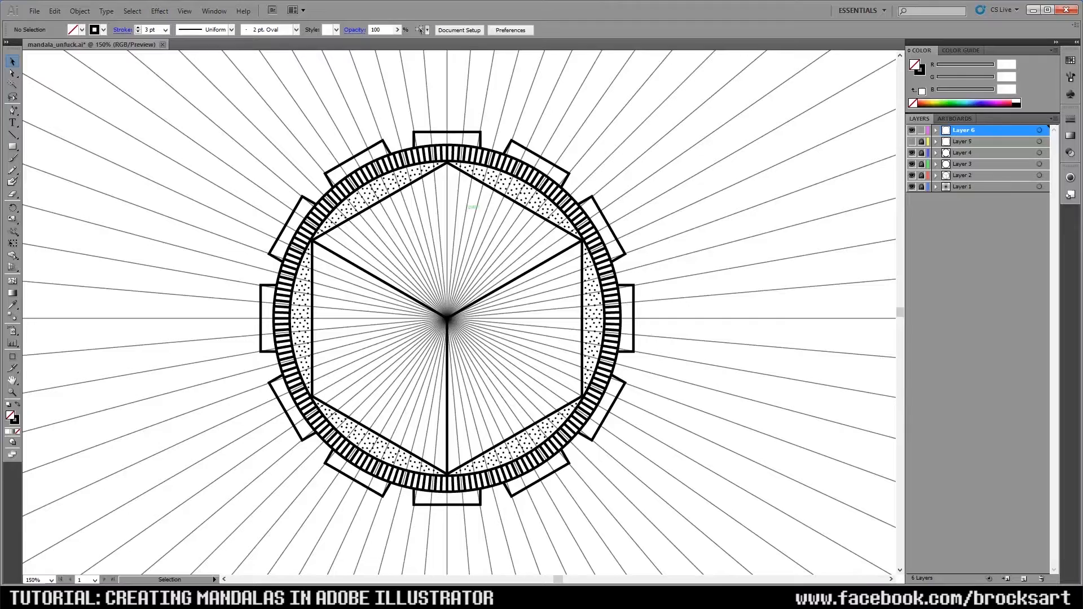
mouse_move(486, 178)
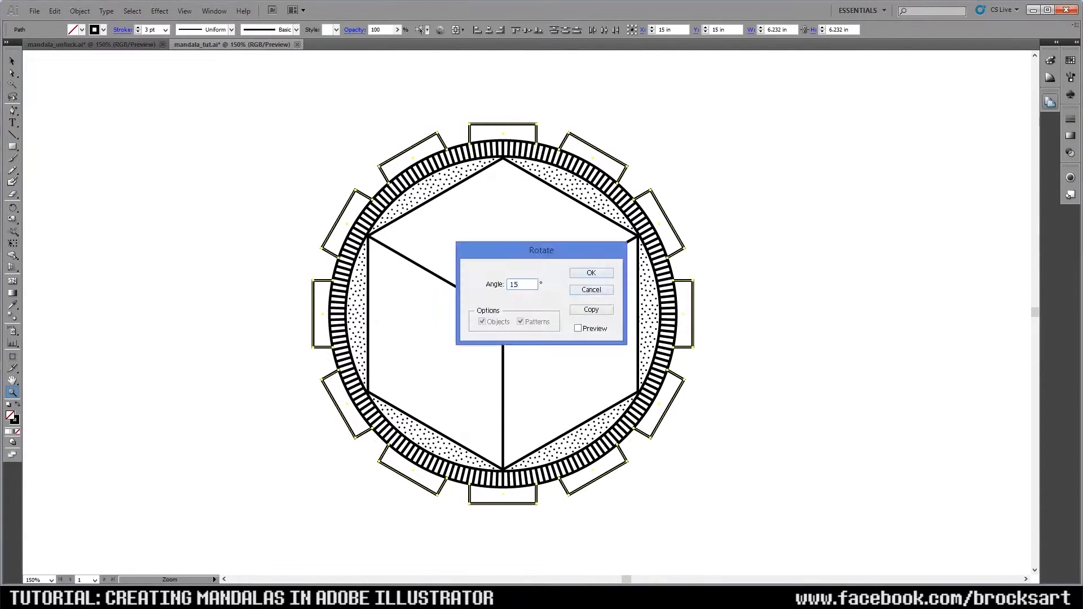
Reflect a copy of the small circle across to the mandala's left side
left_click(590, 310)
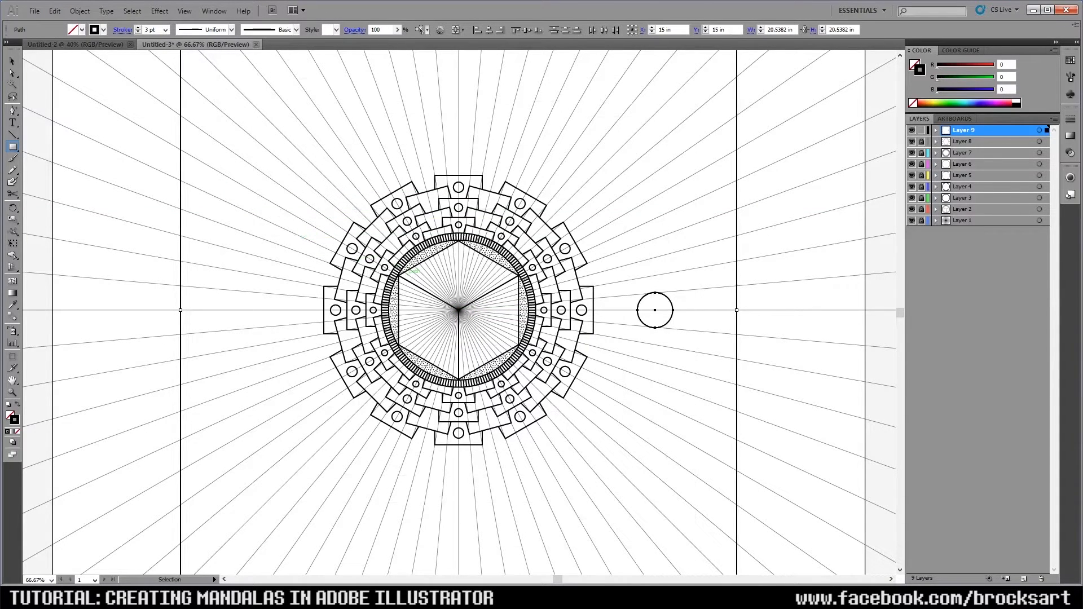
left_click(80, 11)
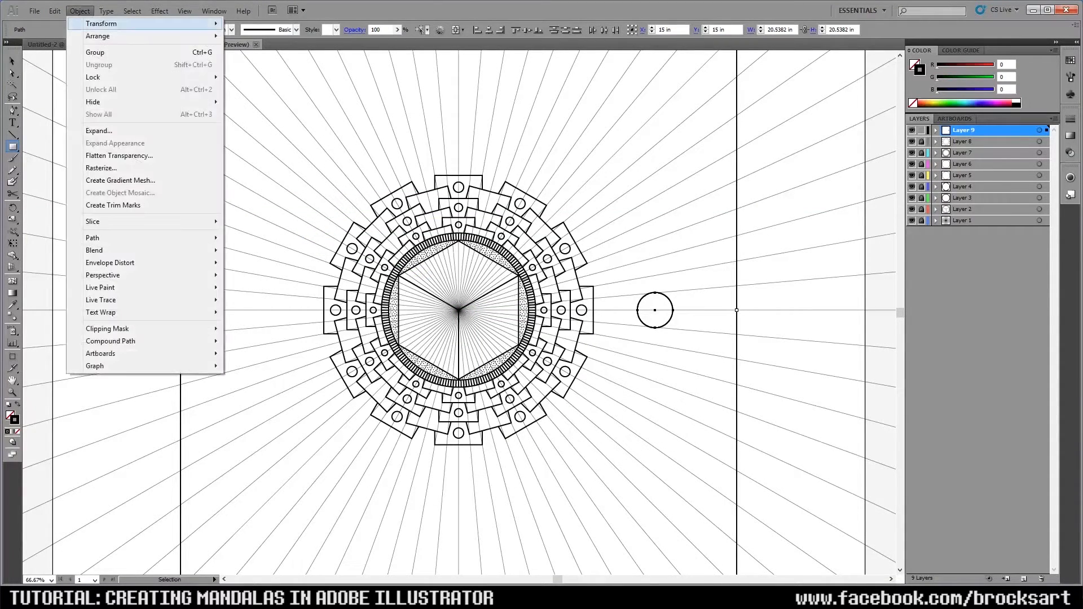
left_click(101, 24)
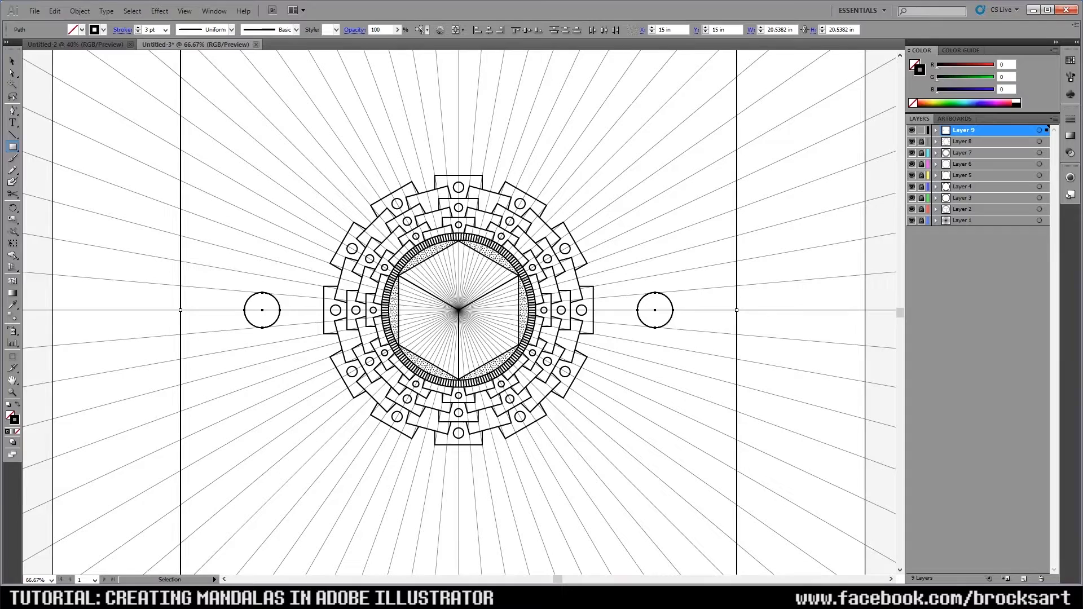
Rotate copies of the two flanking circles 30° around the centre
left_click(79, 11)
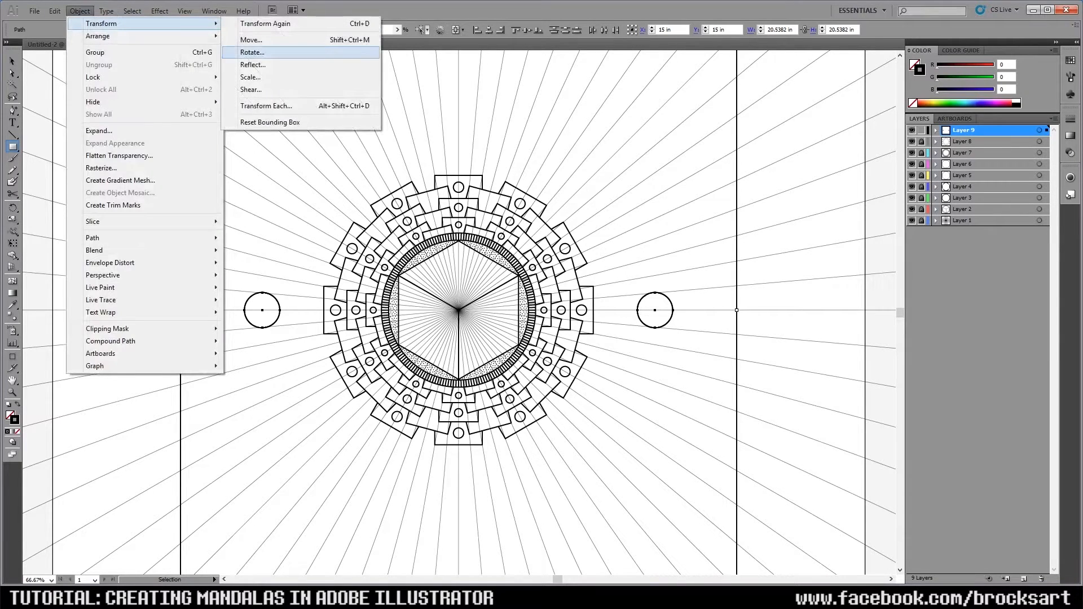
left_click(253, 52)
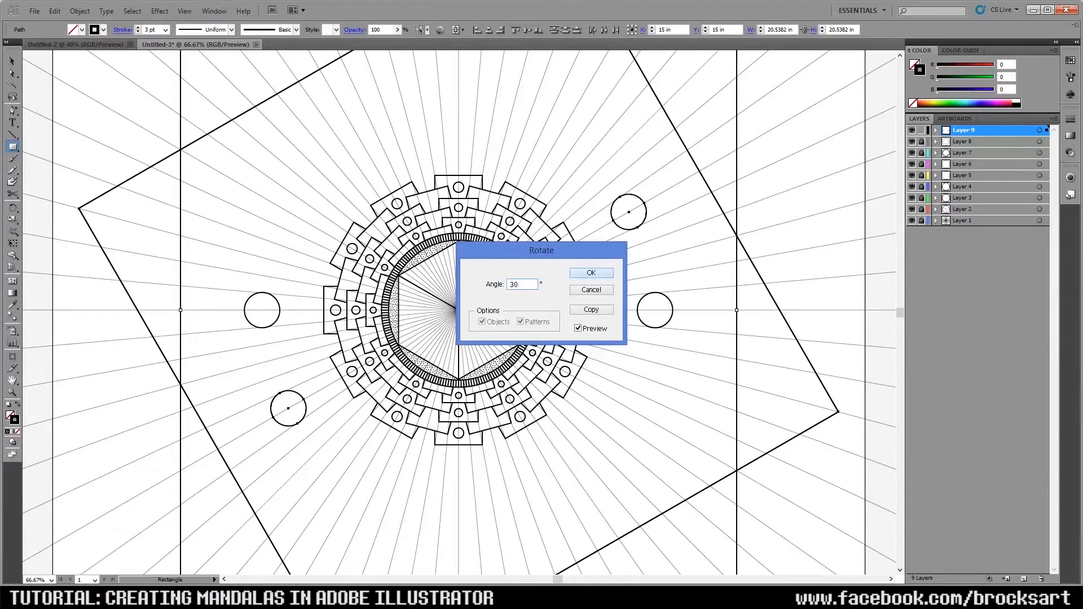